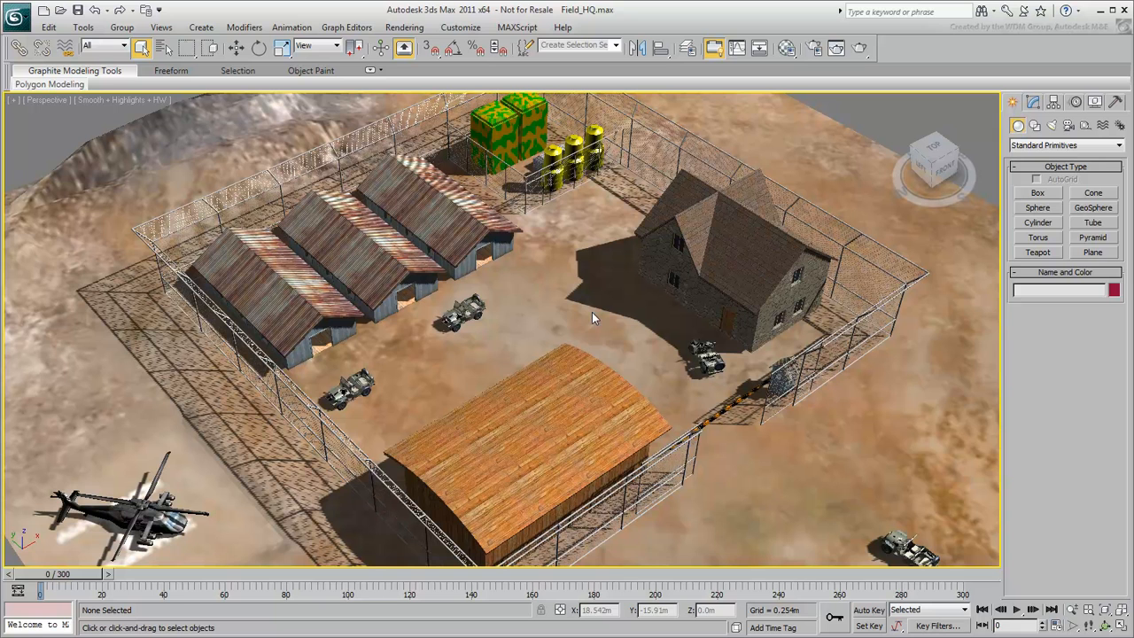
mouse_move(901, 542)
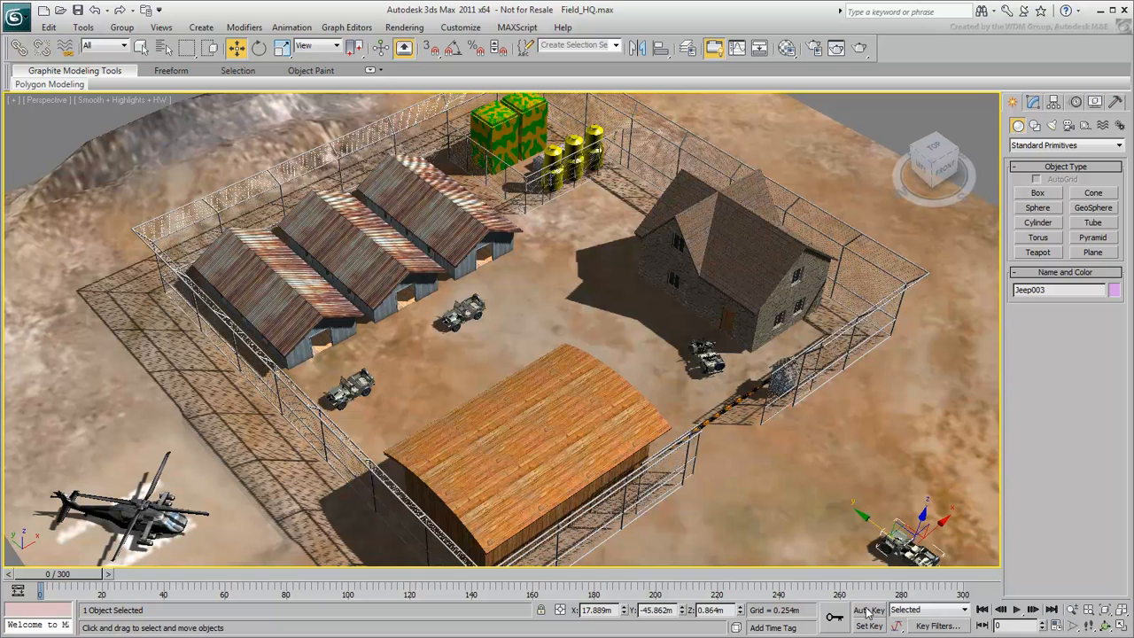
With Auto Key on, key Jeep003 moved up to the compound gate at frame 90.
click(869, 610)
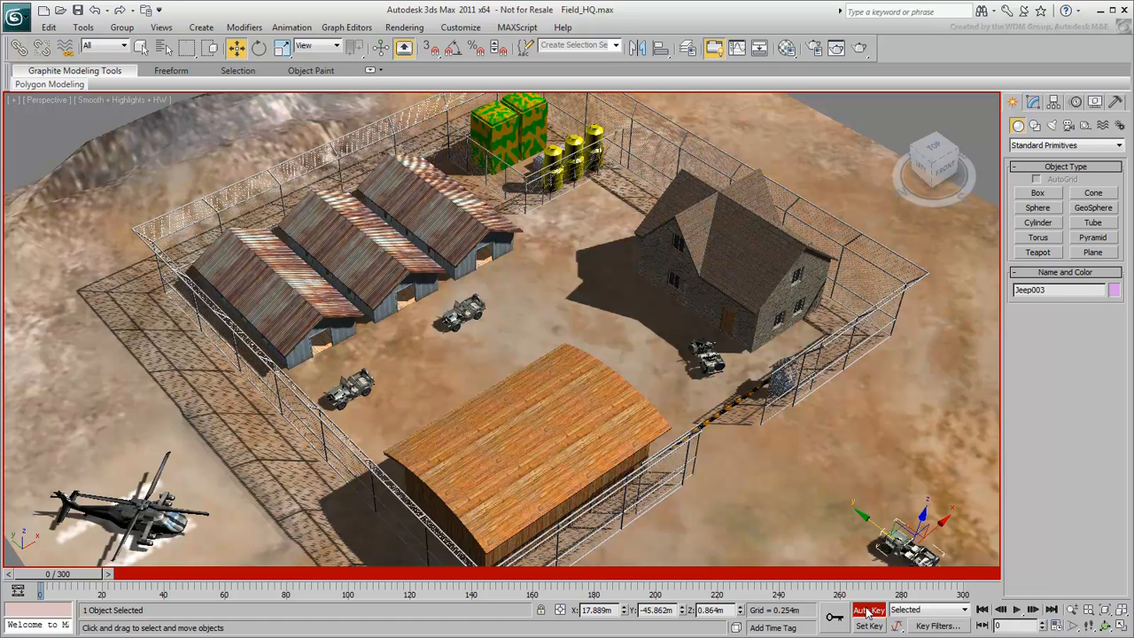
drag(39, 574, 115, 574)
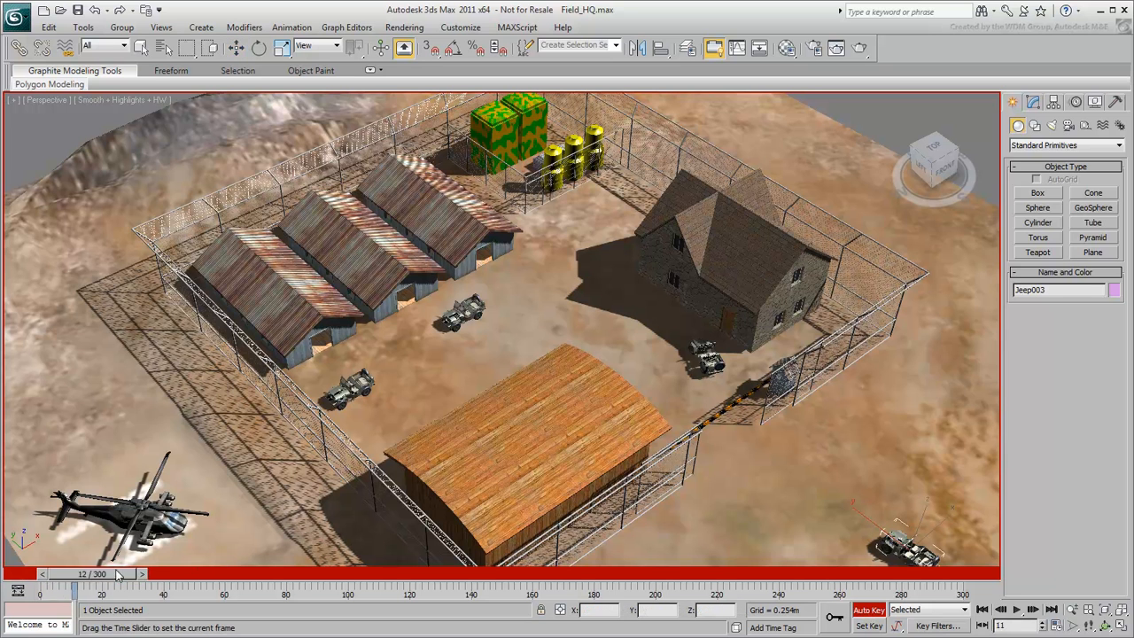
drag(115, 574, 262, 574)
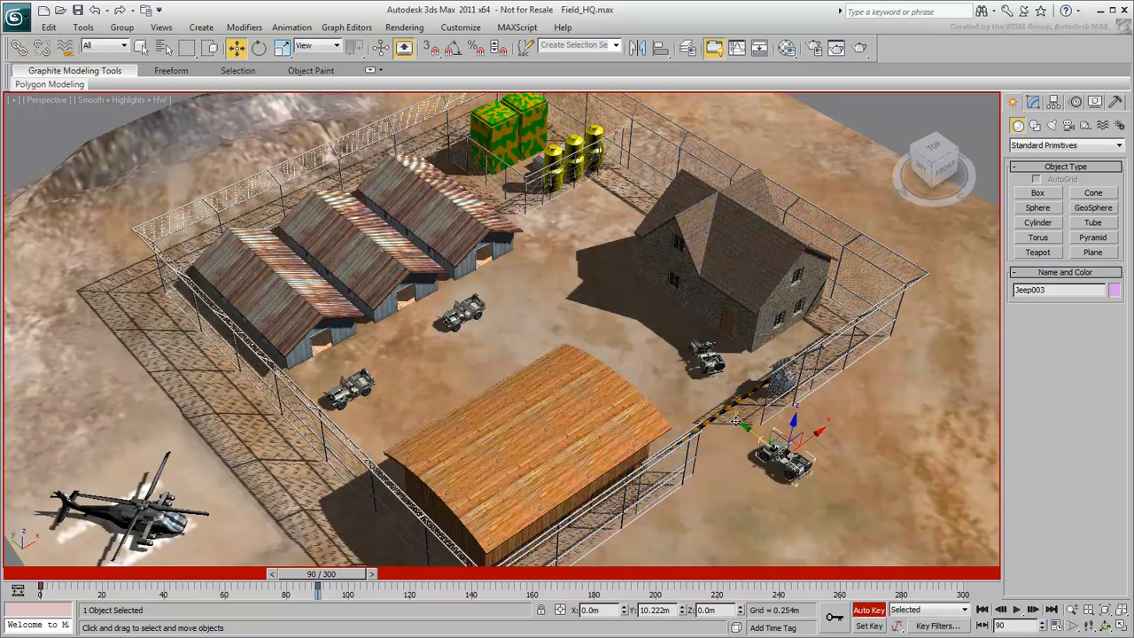
drag(740, 425, 779, 411)
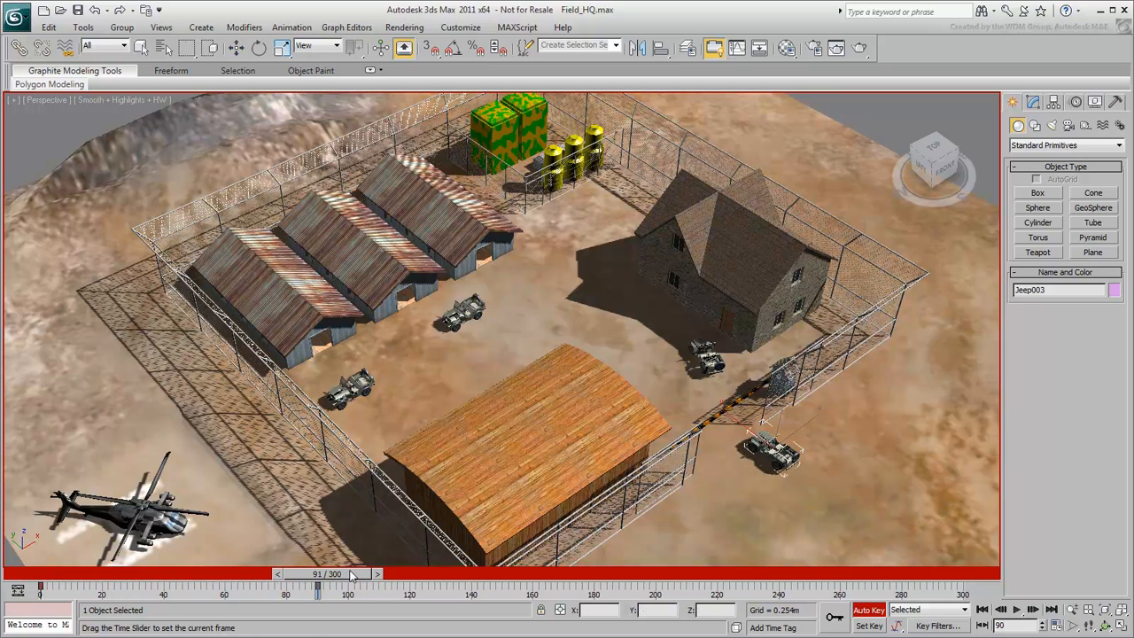
drag(319, 585, 39, 585)
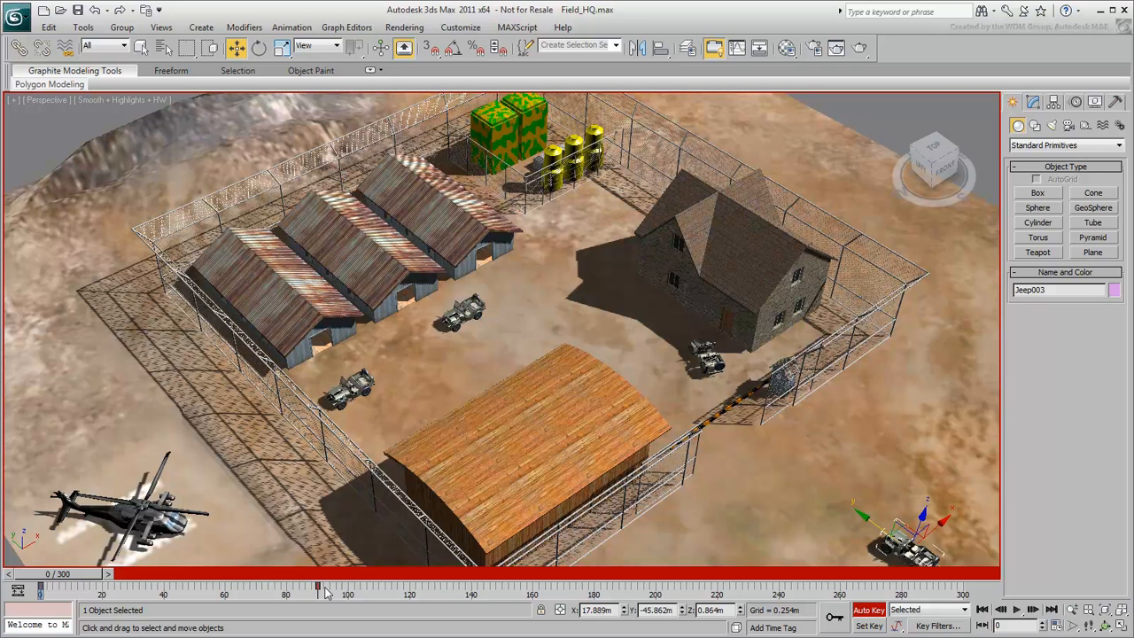
Hold the jeep at the gate at frame 150, then key it beside the house at frame 240.
key(shift)
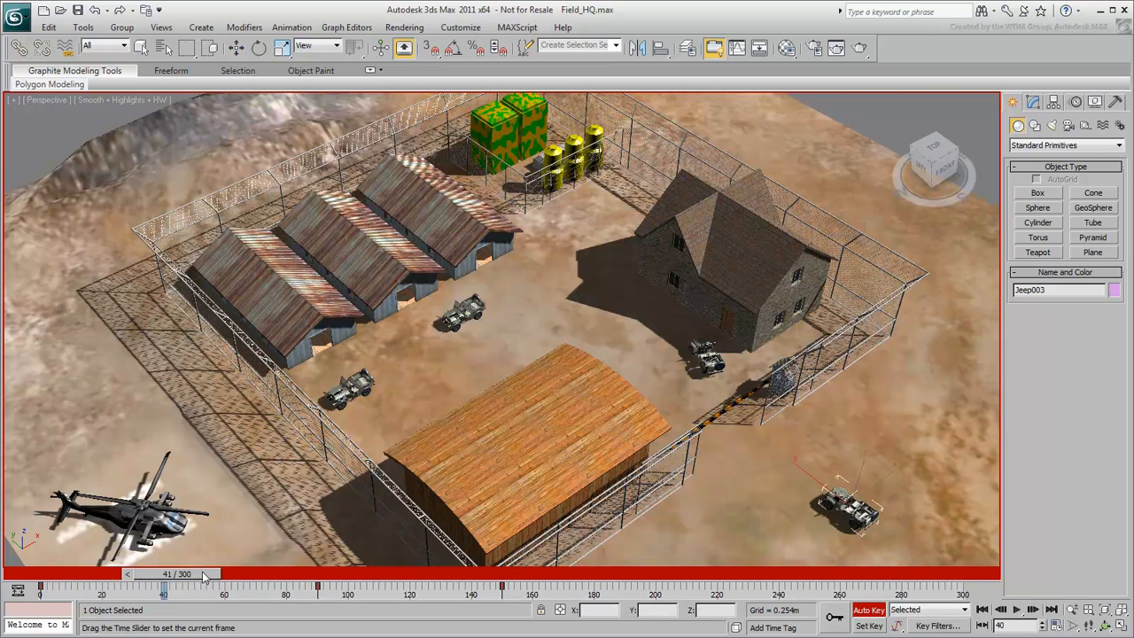
drag(163, 574, 443, 574)
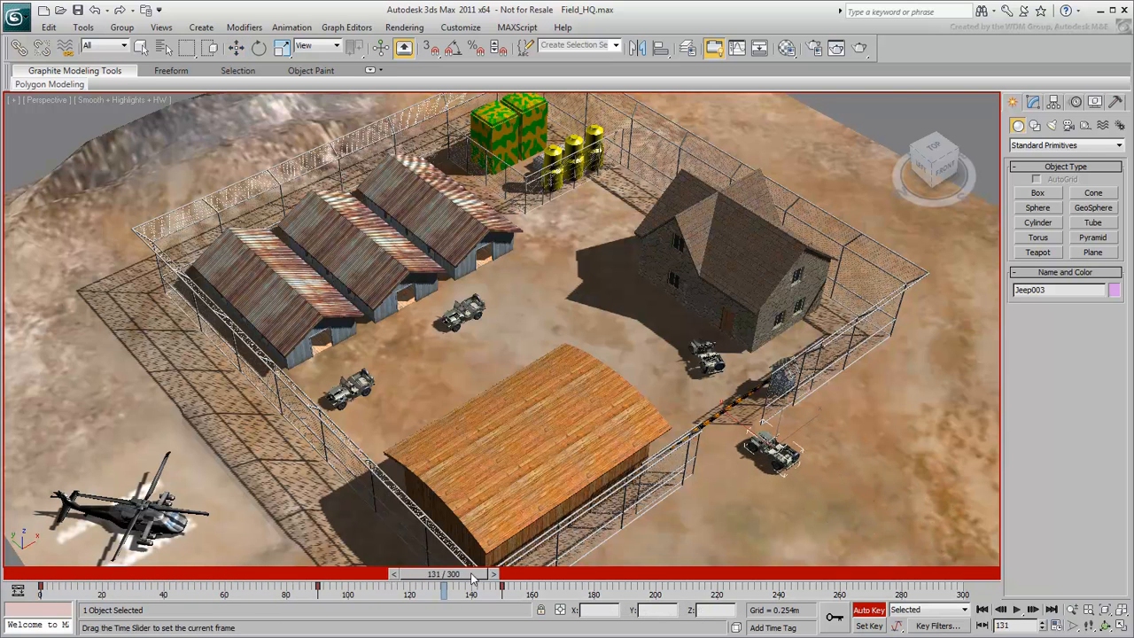
drag(443, 585, 500, 585)
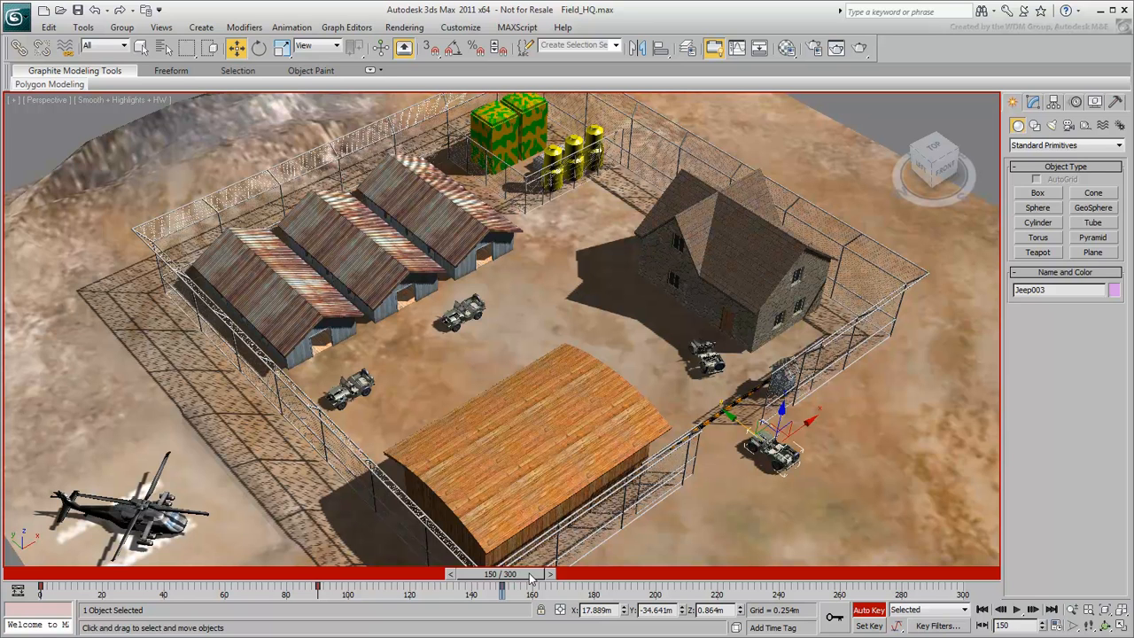
drag(503, 583, 688, 583)
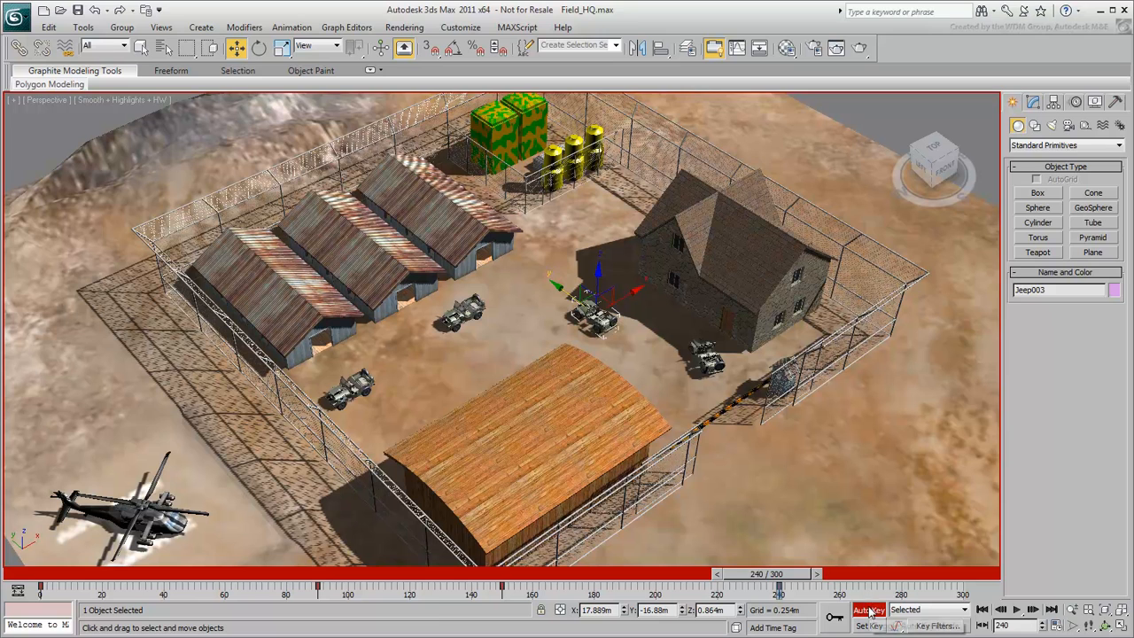
drag(778, 574, 655, 574)
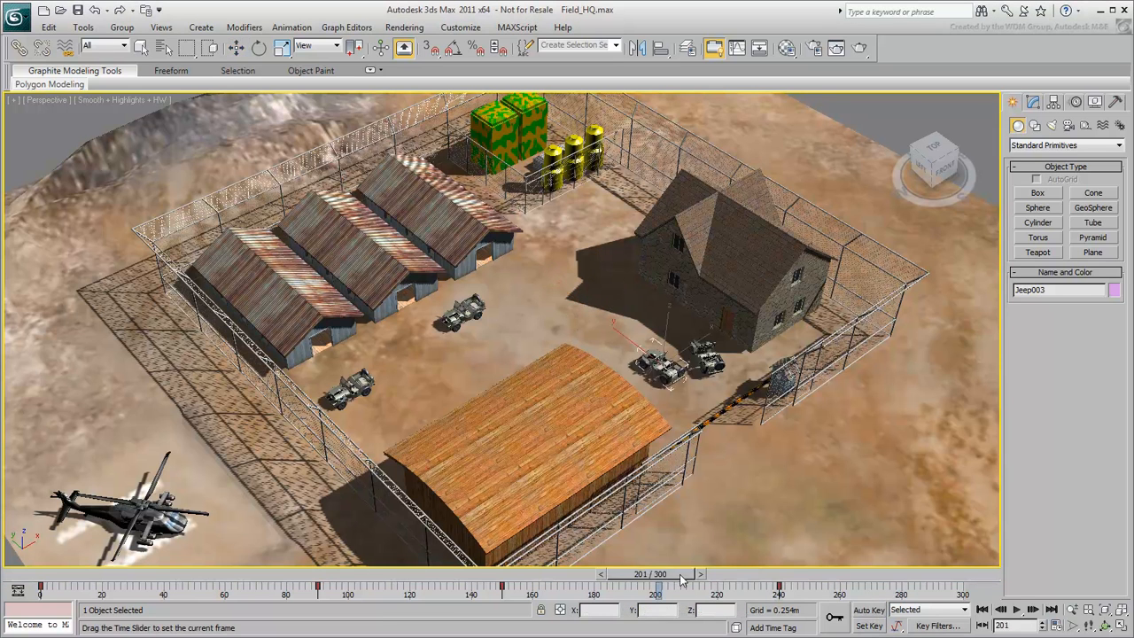
drag(656, 574, 39, 575)
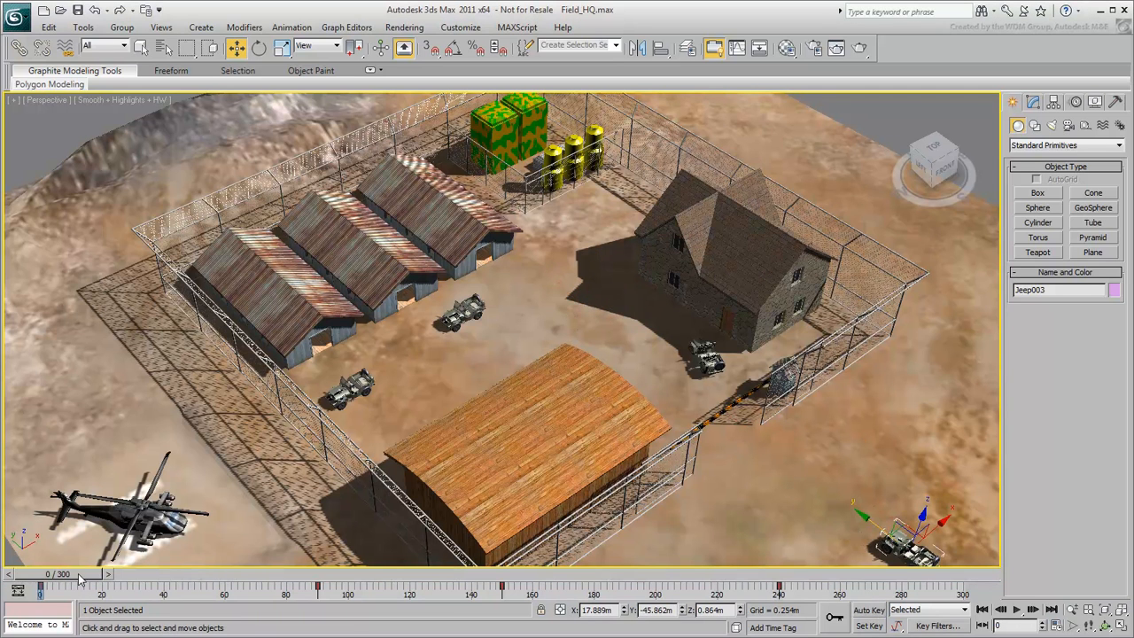
click(1017, 609)
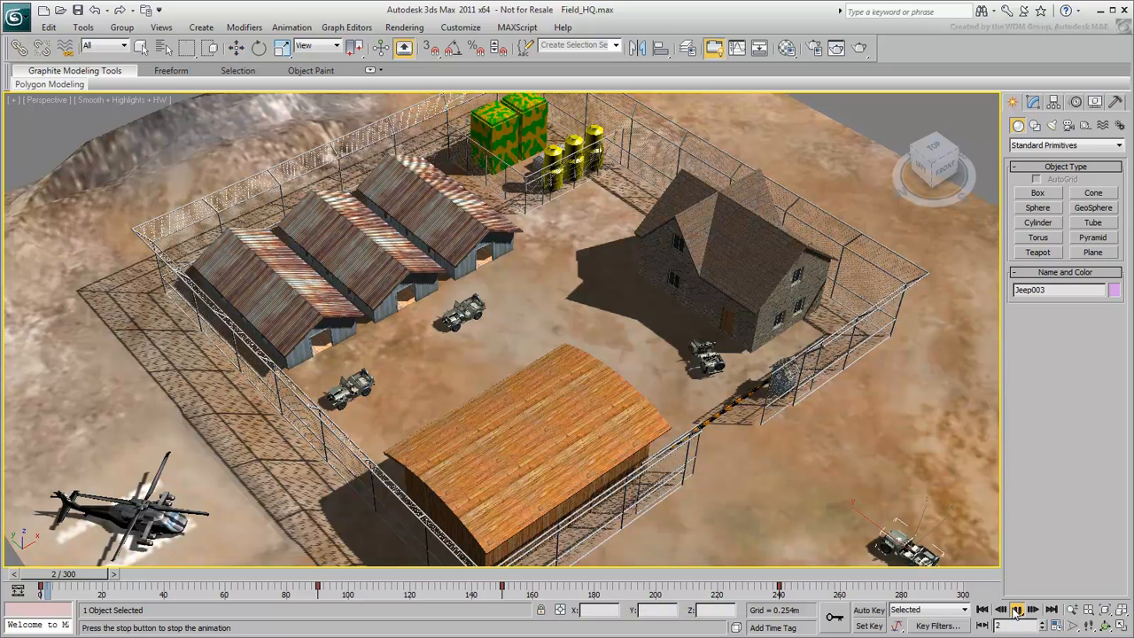
click(1018, 610)
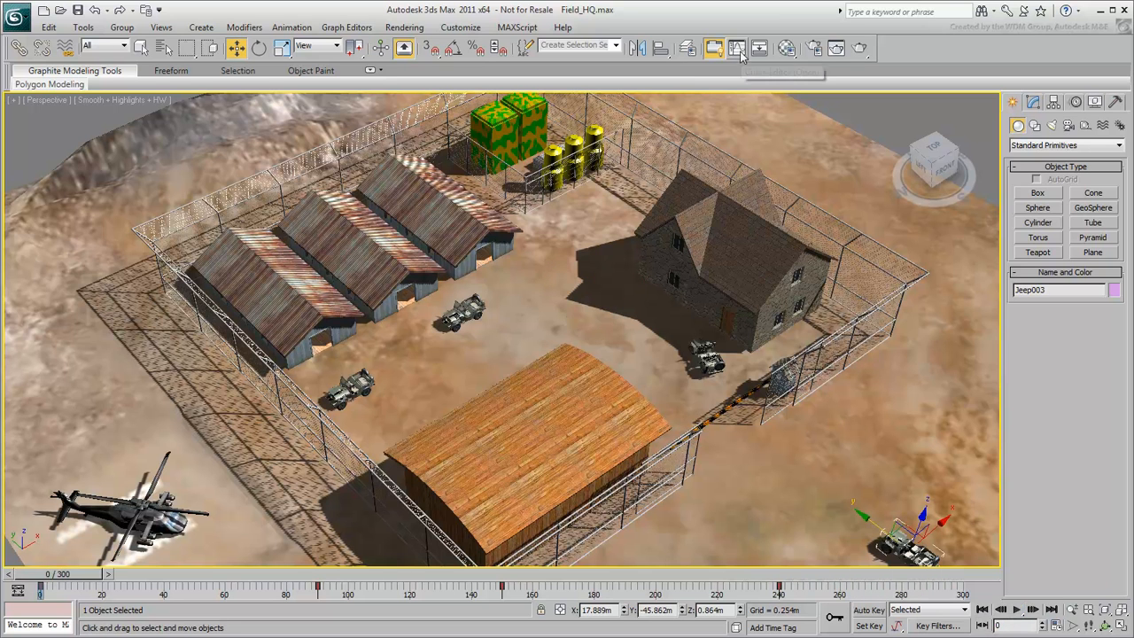
mouse_move(737, 48)
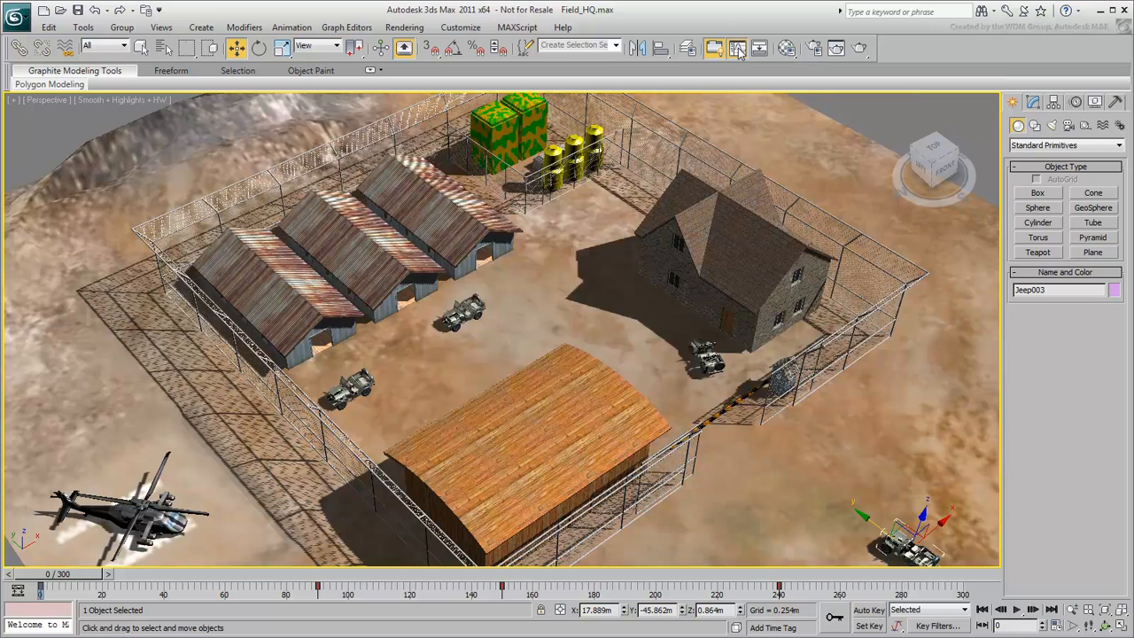
Show Jeep003's Y Position curve in the Curve Editor and select its first key.
click(737, 50)
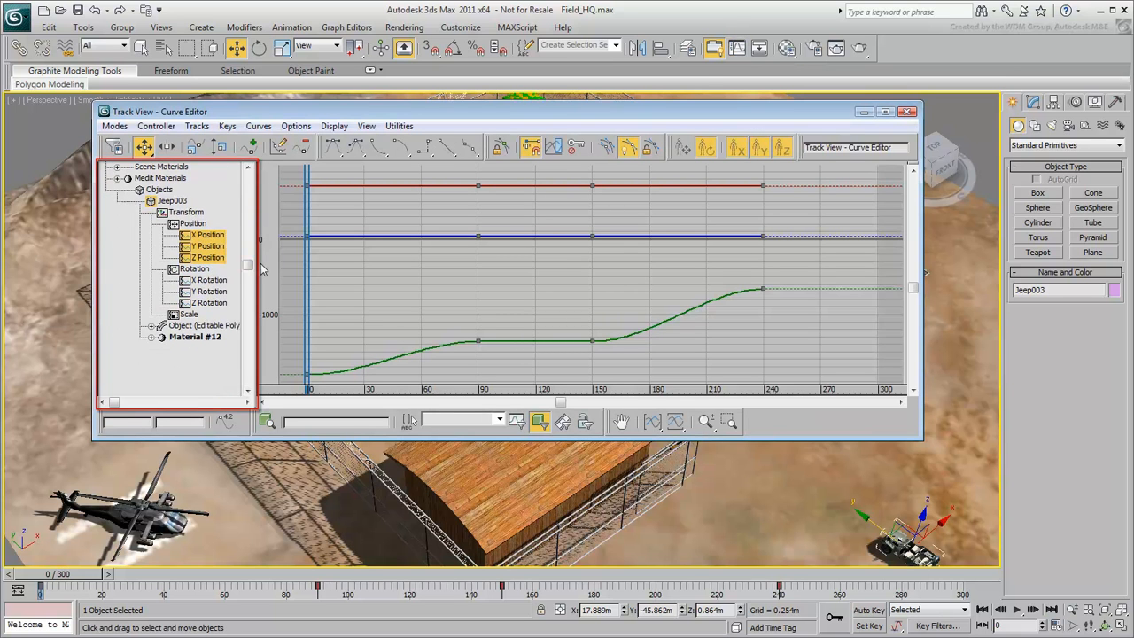
click(187, 212)
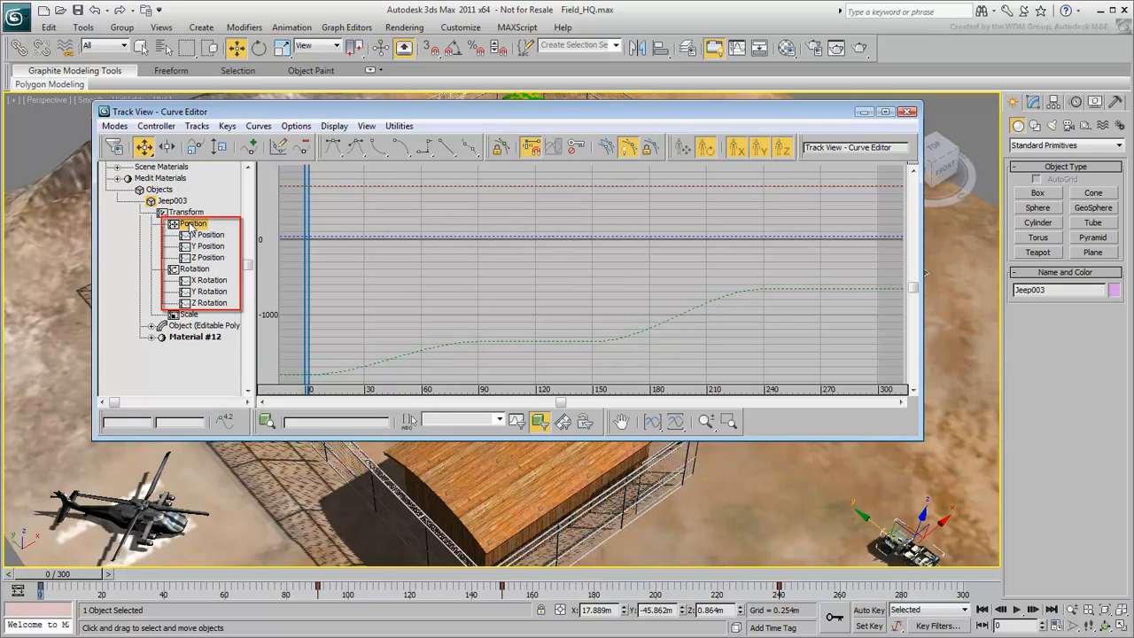
click(209, 234)
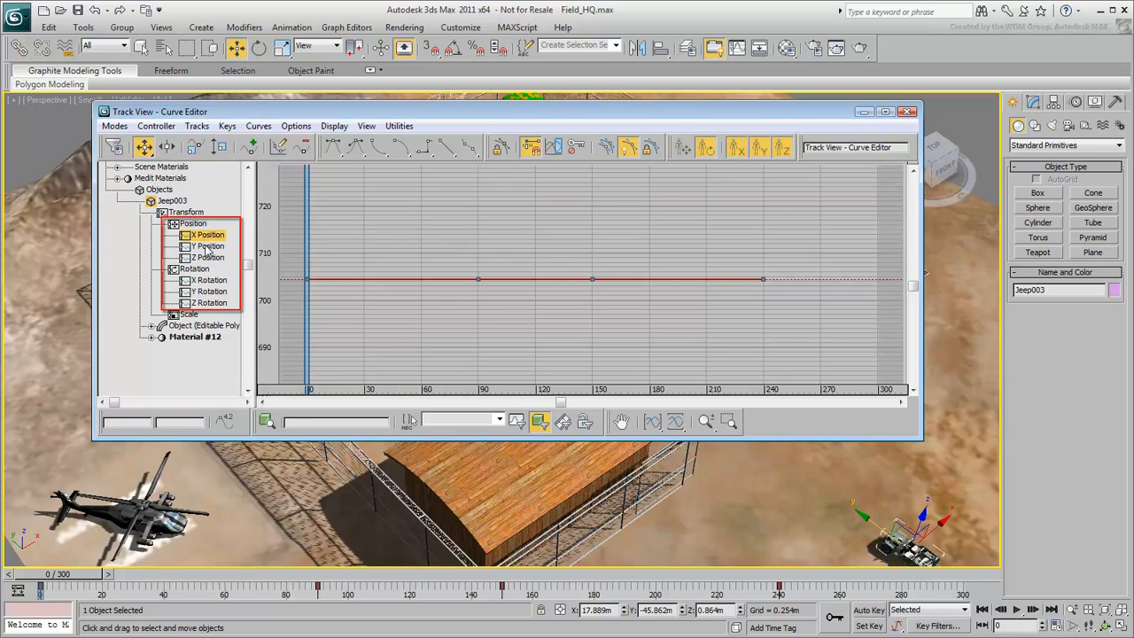
click(209, 257)
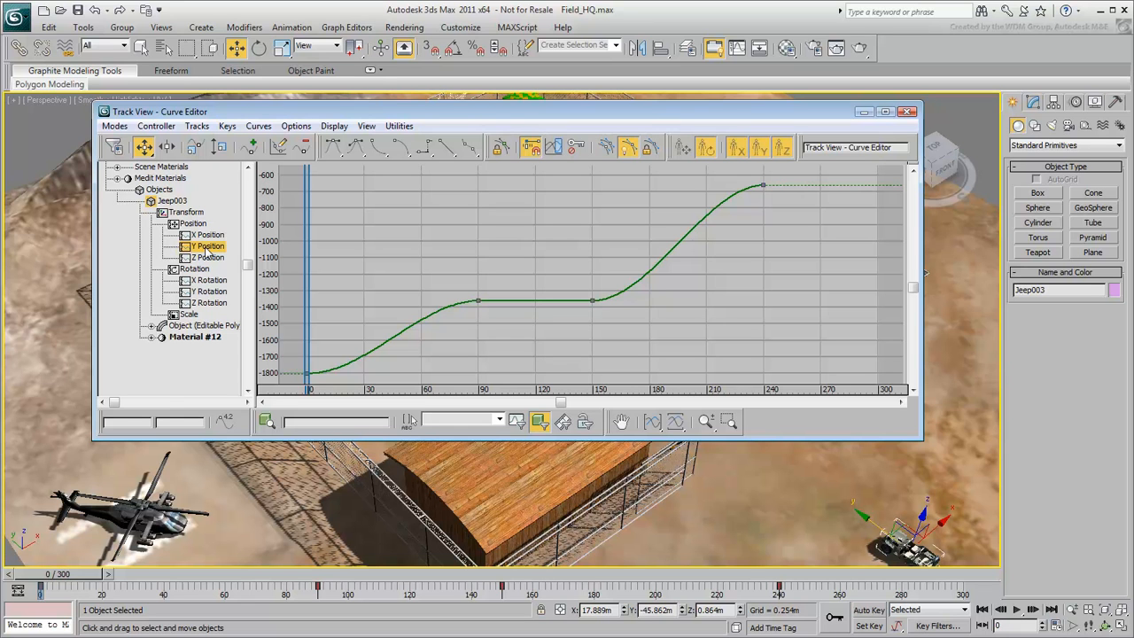
drag(299, 335, 389, 389)
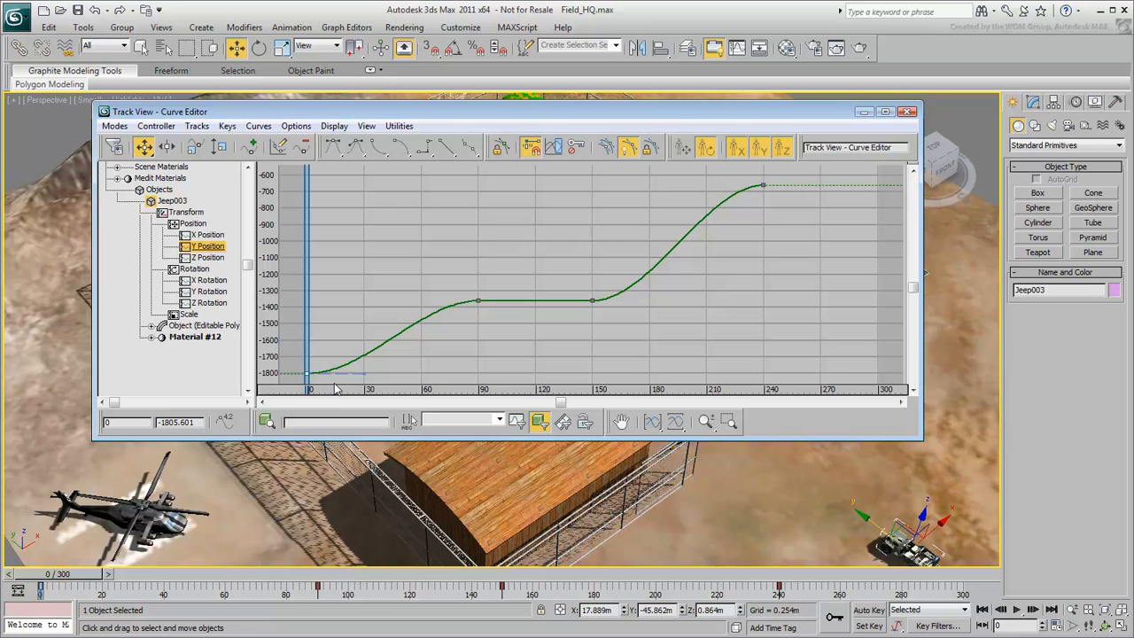
Select the first key on the Y Position curve to review its tangent handle.
drag(337, 372, 347, 335)
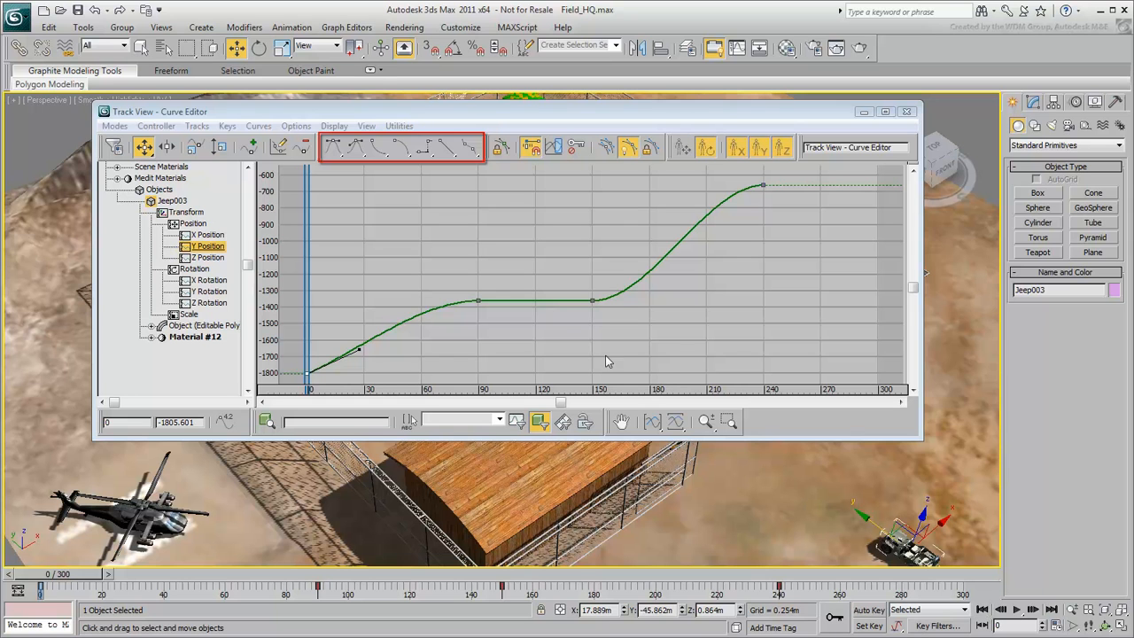
mouse_move(446, 147)
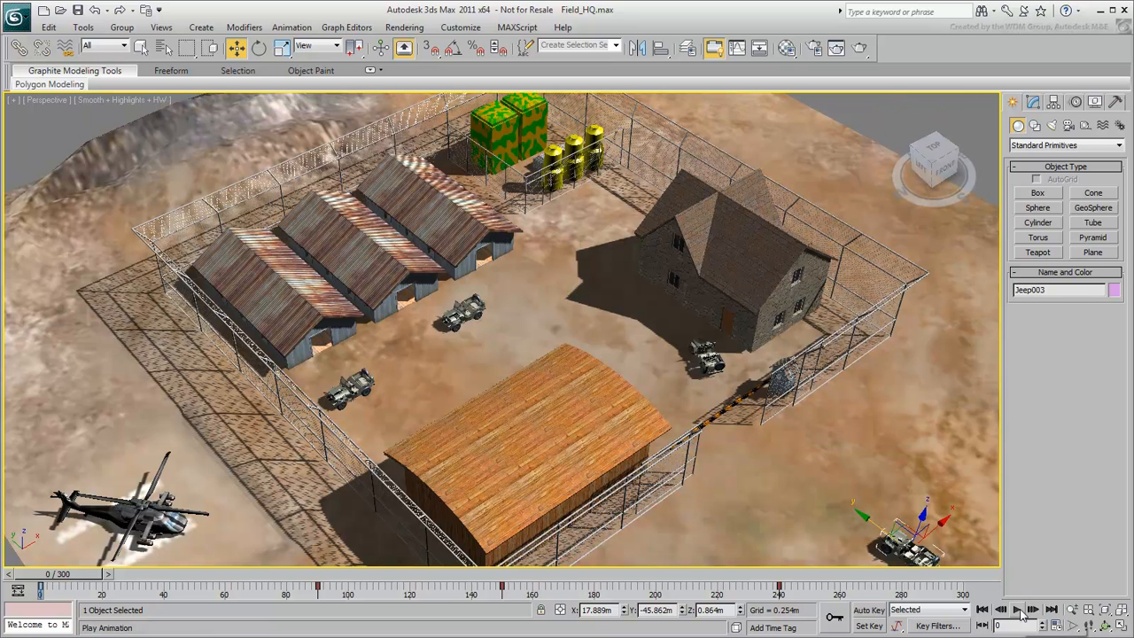
Play the jeep's drive through the gate and stop back at frame 0.
click(1017, 610)
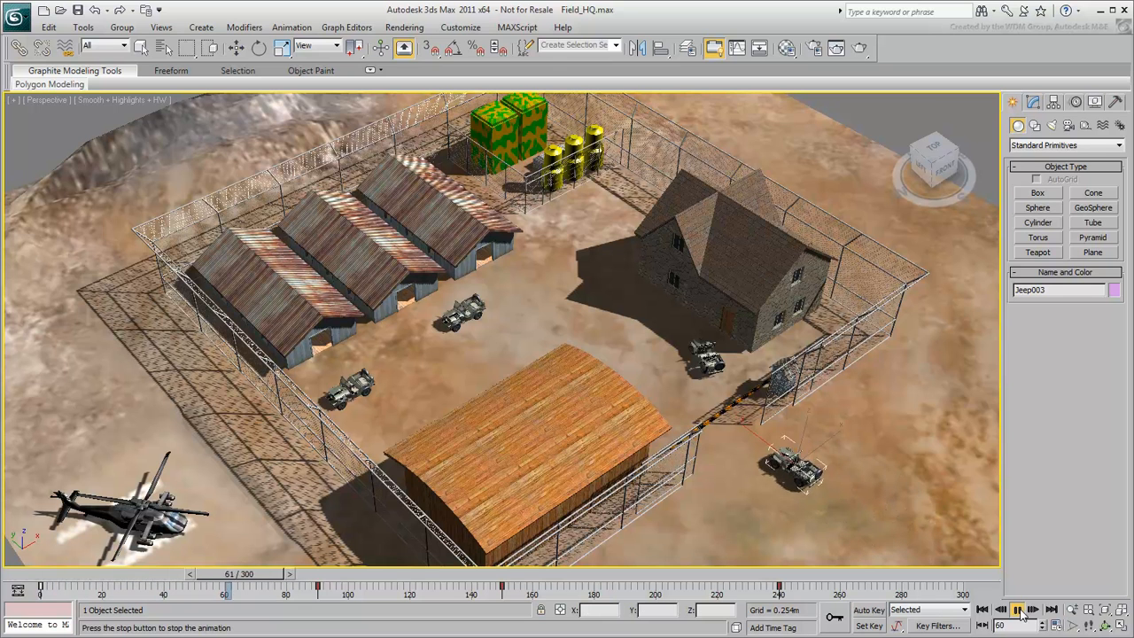
click(1017, 609)
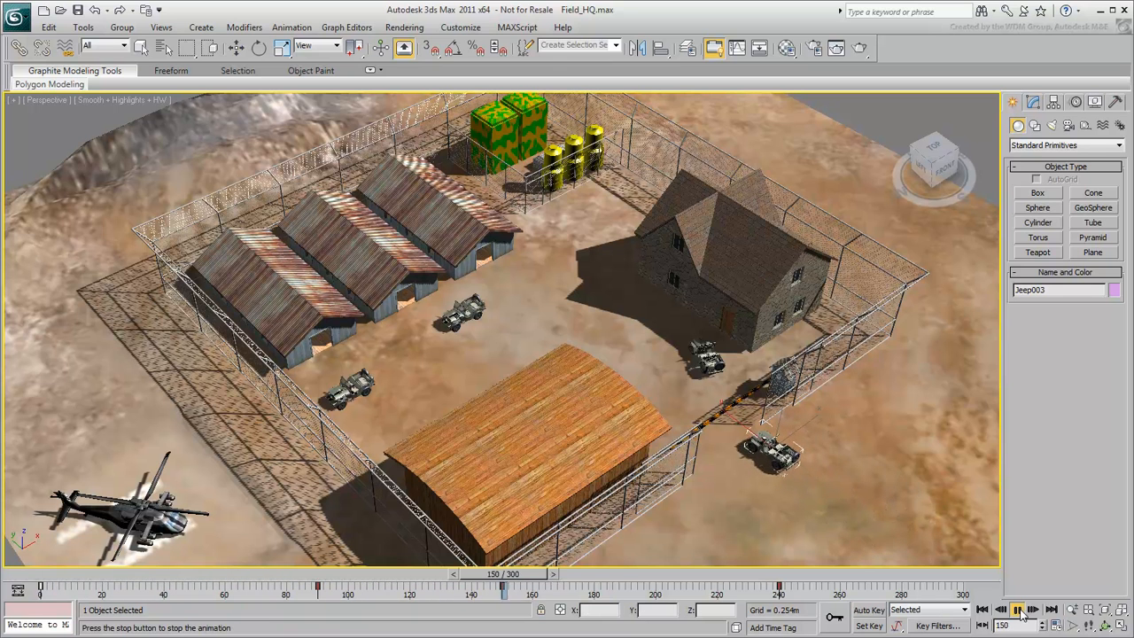
click(1017, 610)
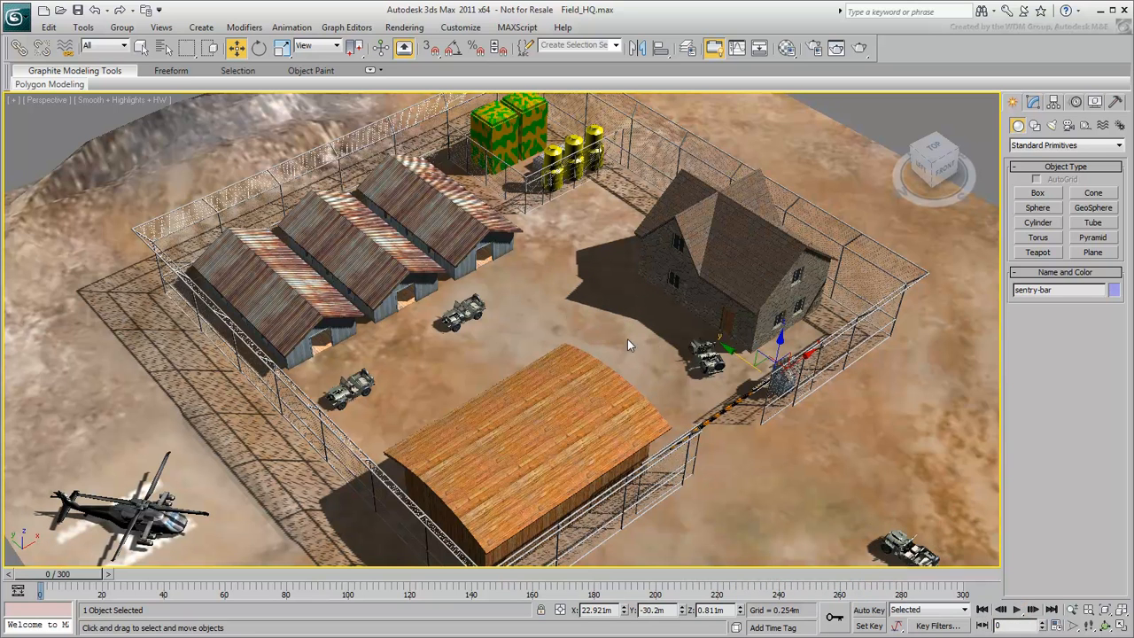
Put the sentry bar in Select and Rotate with Set Key mode, keying Rotation only.
click(259, 48)
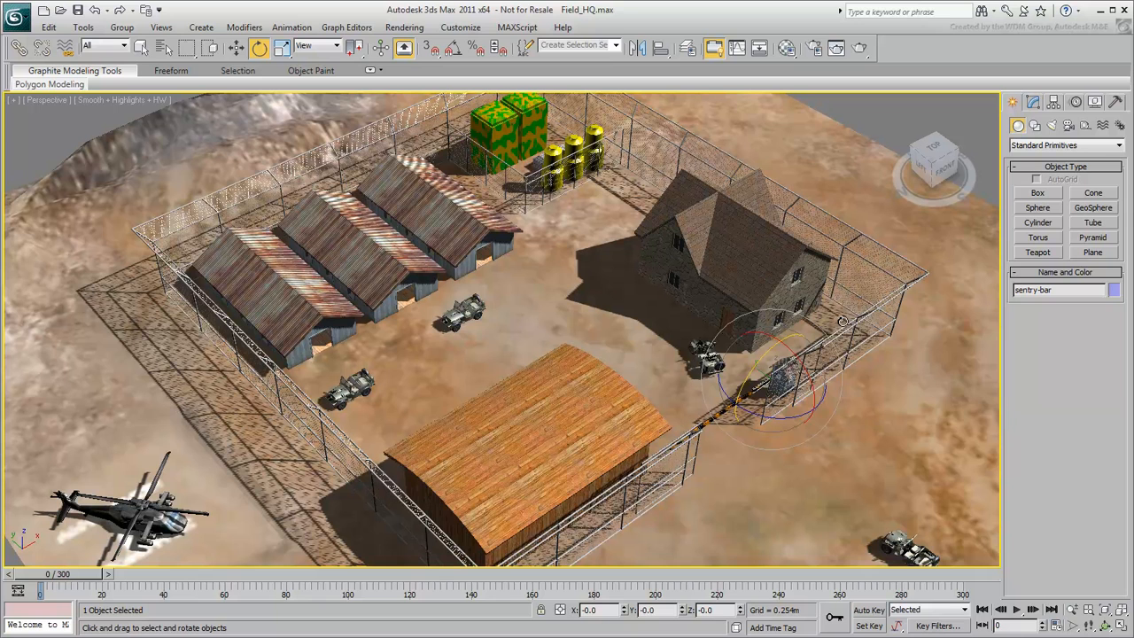
mouse_move(872, 620)
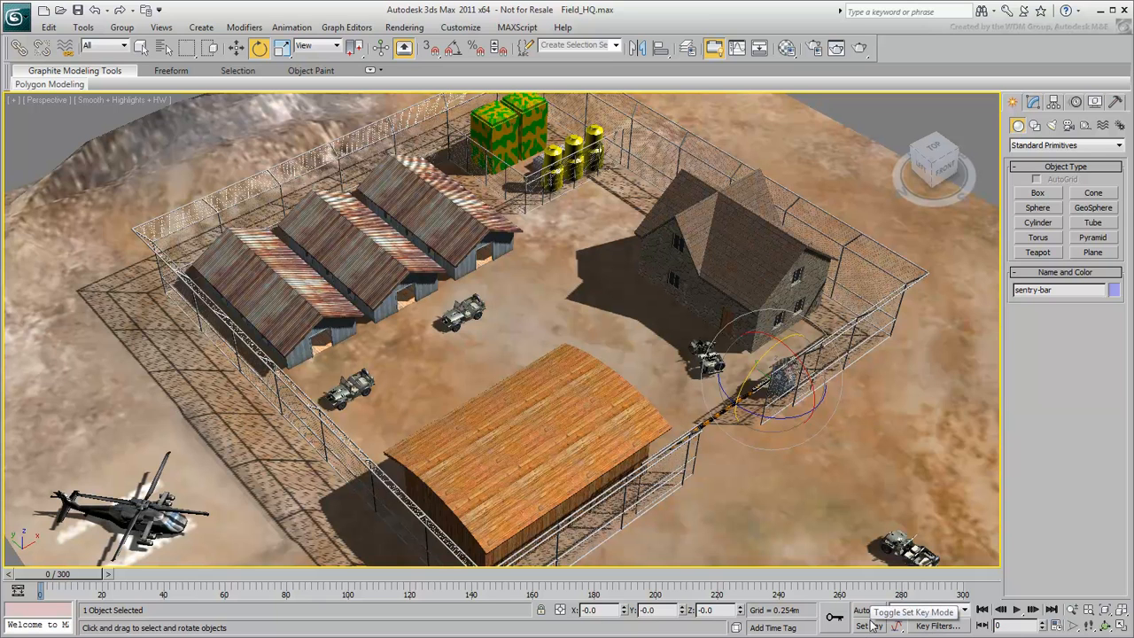
click(868, 610)
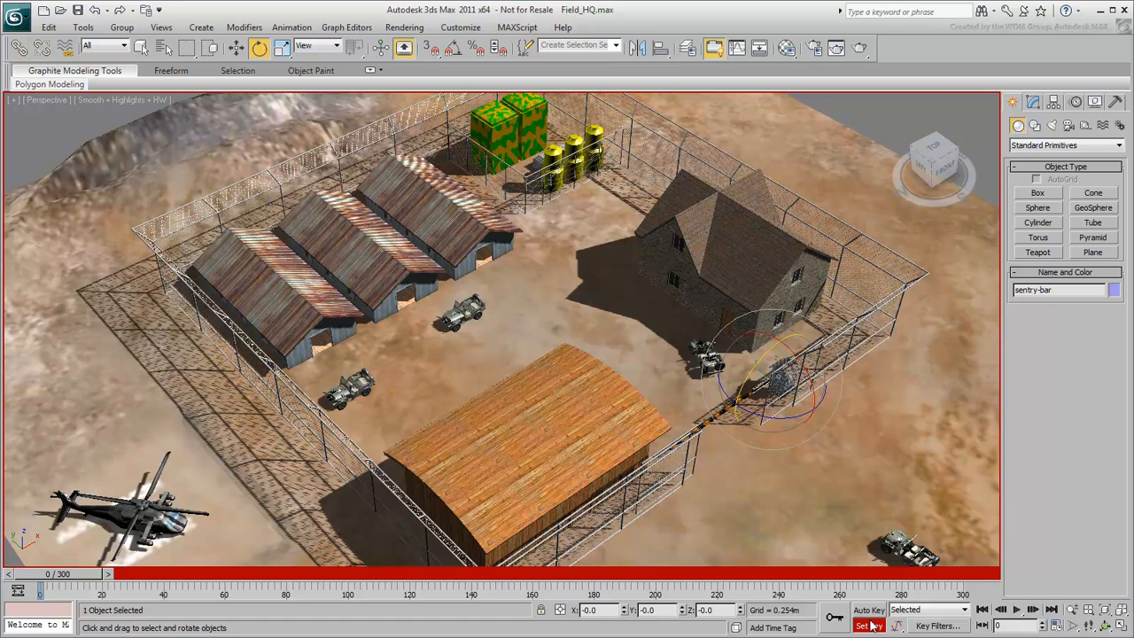
click(936, 626)
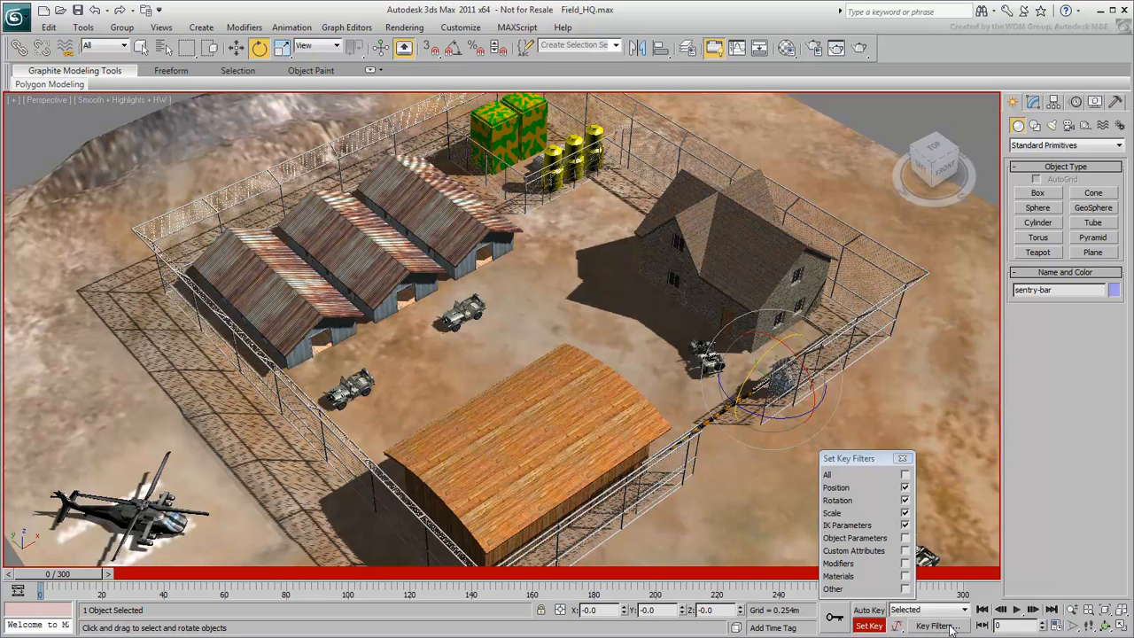
click(904, 525)
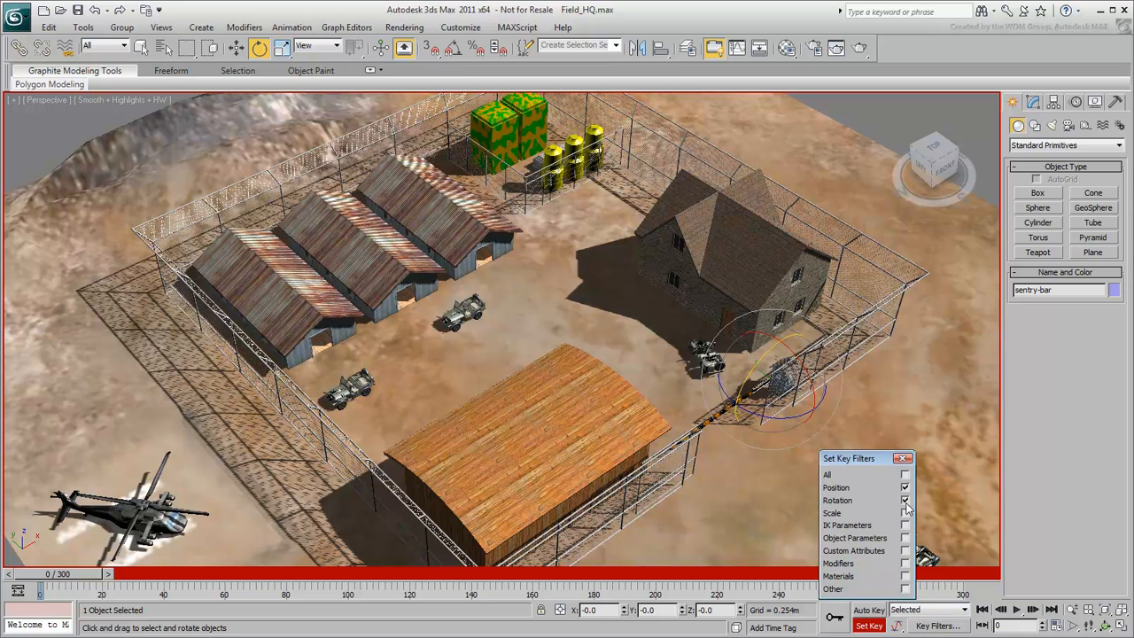
click(904, 488)
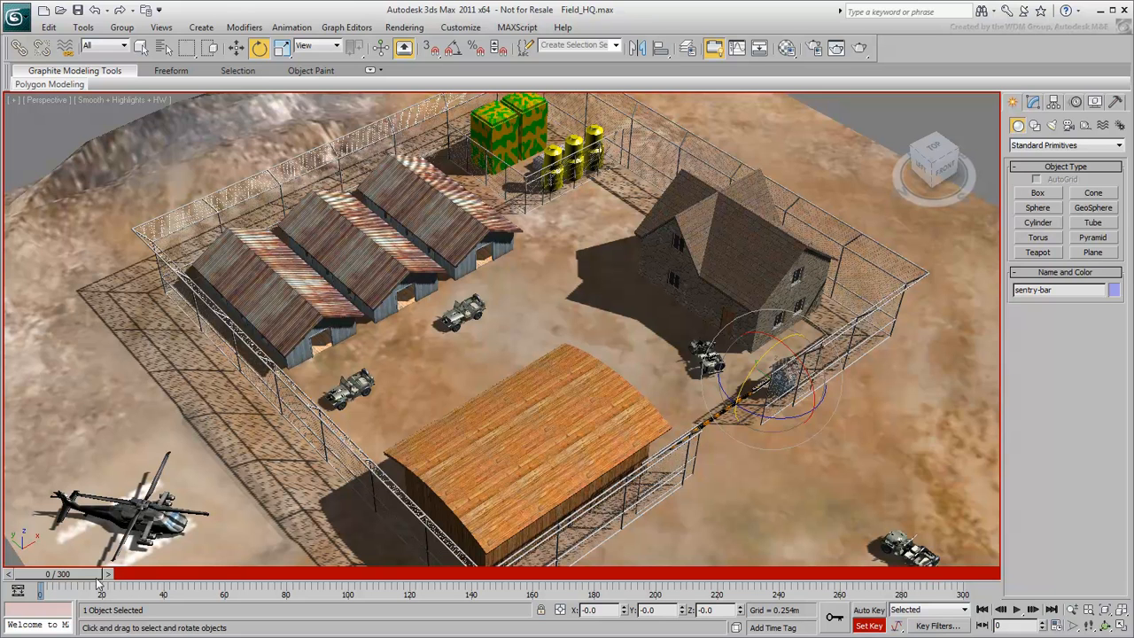
Key the sentry bar closed as the jeep arrives, then rotated up around frames 180–220.
drag(39, 583, 471, 583)
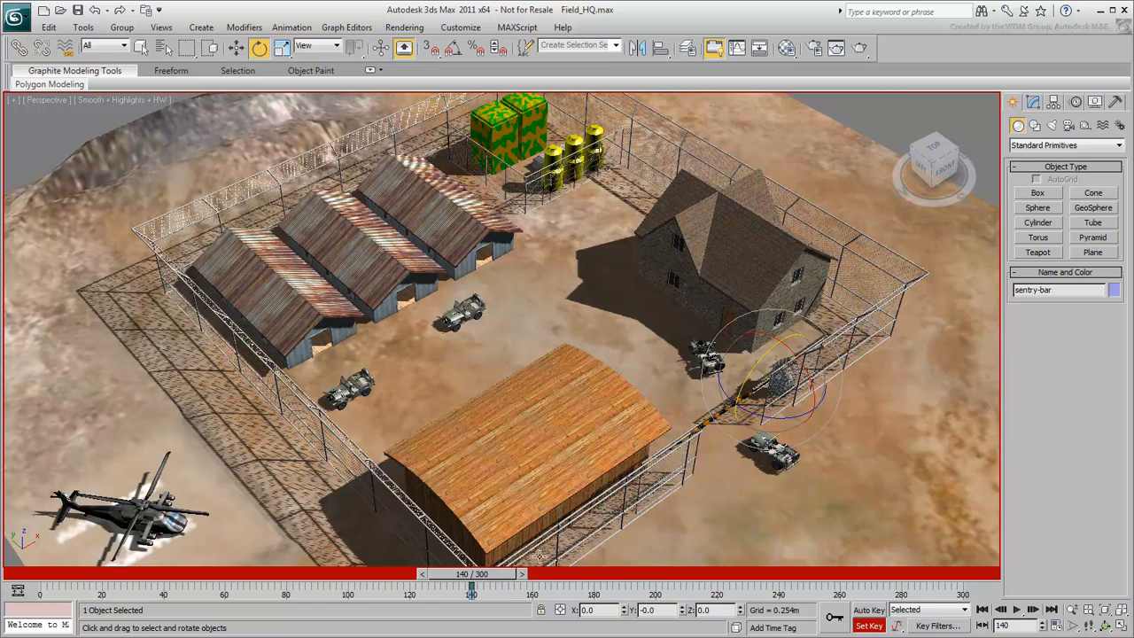
drag(471, 586, 594, 587)
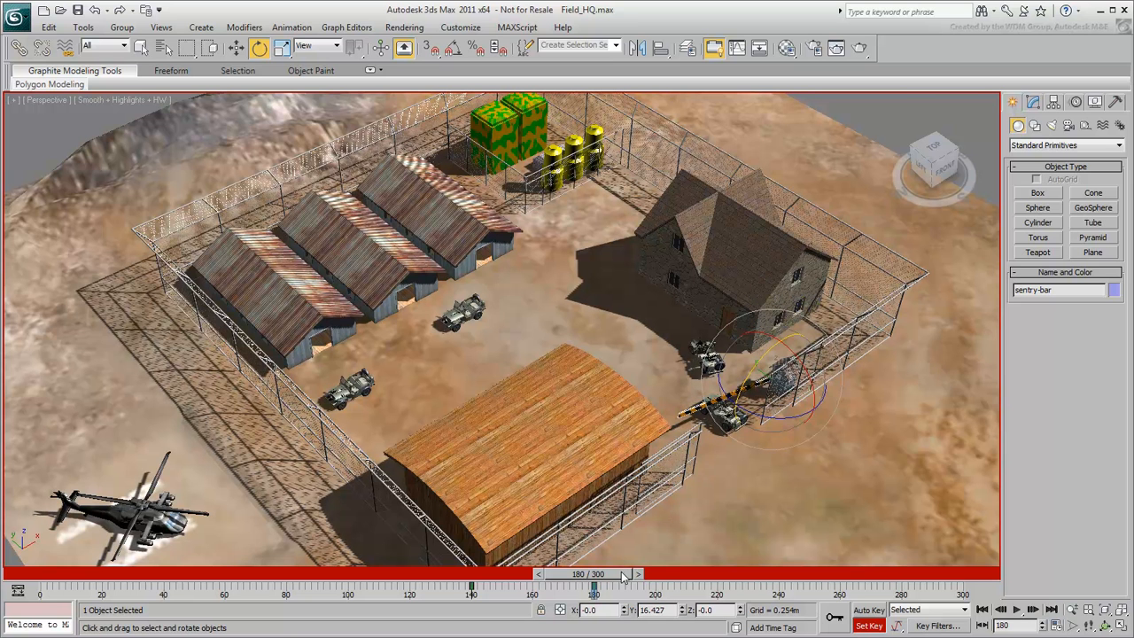
drag(596, 585, 592, 584)
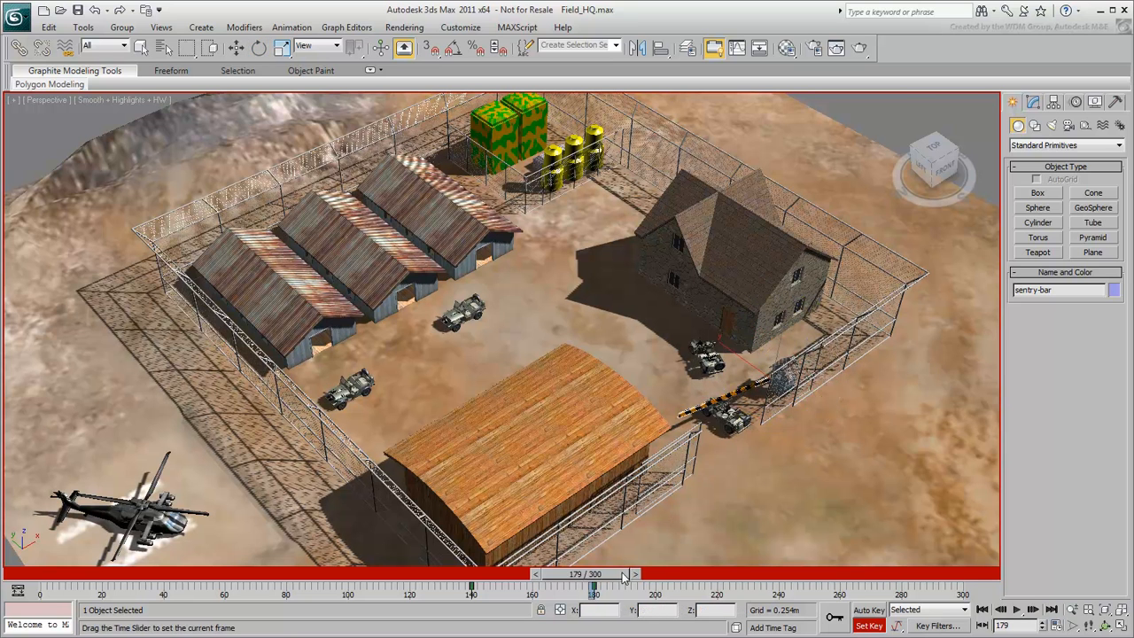
drag(593, 574, 617, 574)
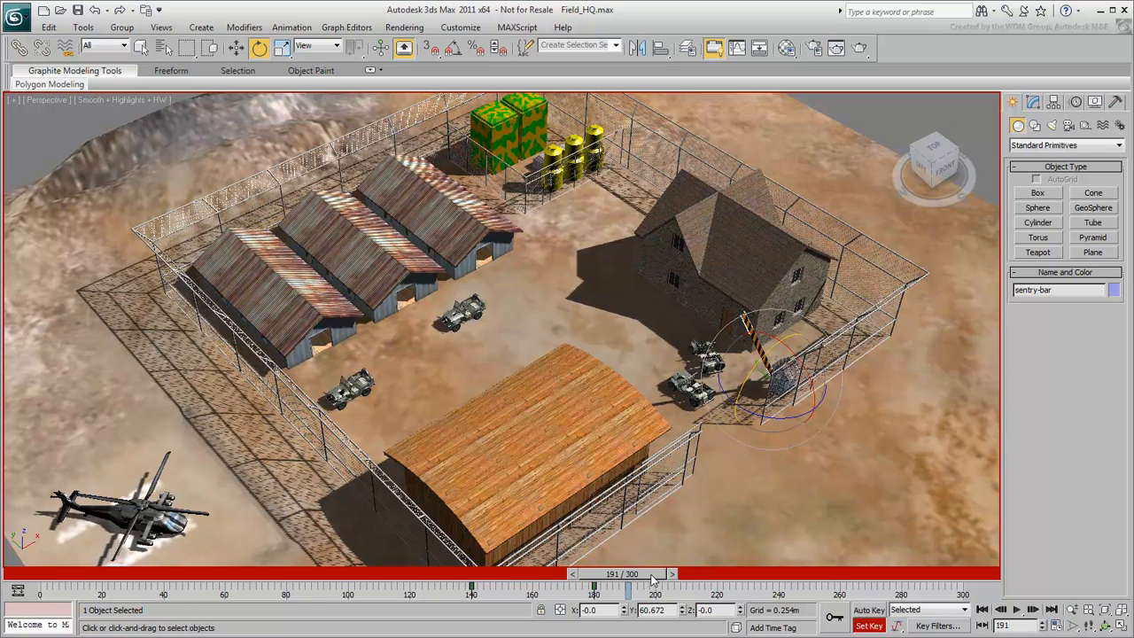
drag(630, 574, 740, 575)
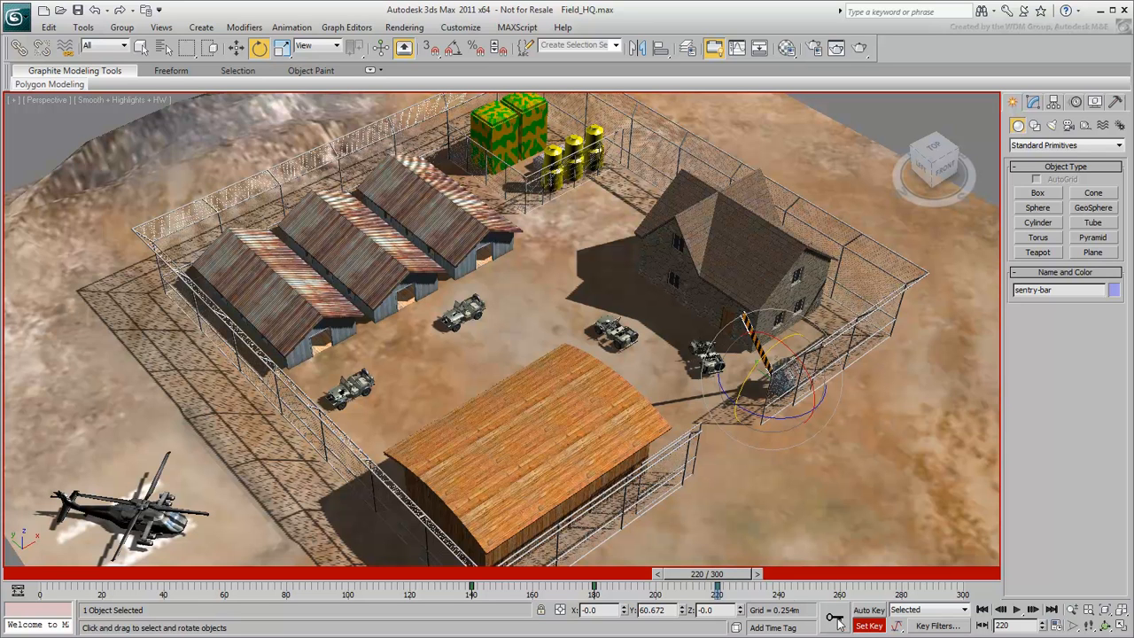
drag(718, 574, 819, 574)
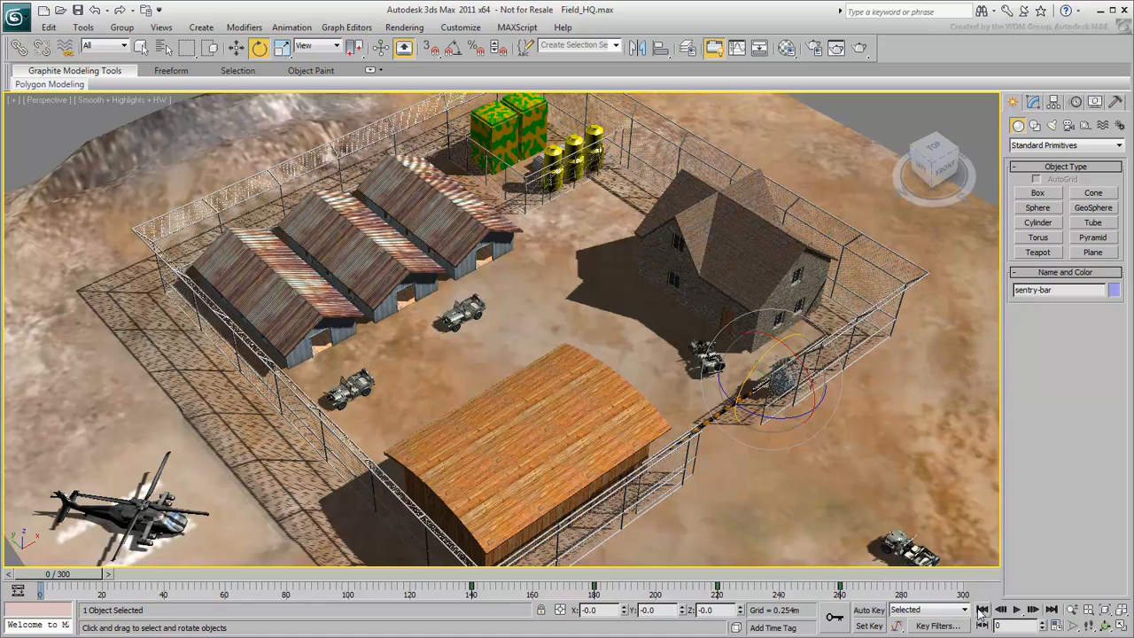
click(1018, 609)
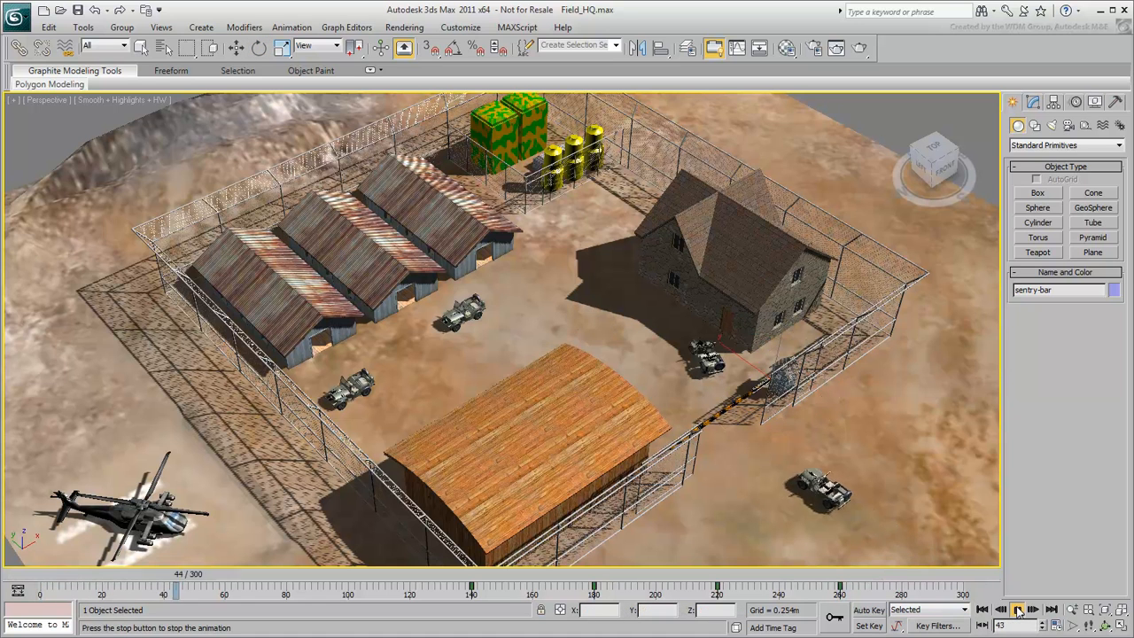
click(1033, 610)
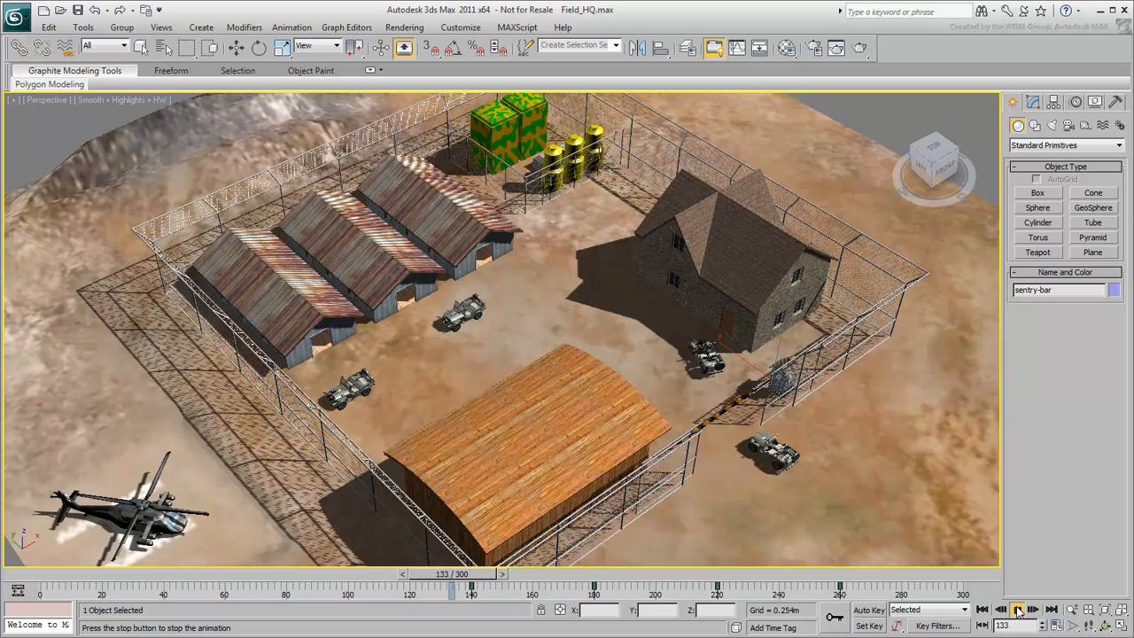
click(1017, 610)
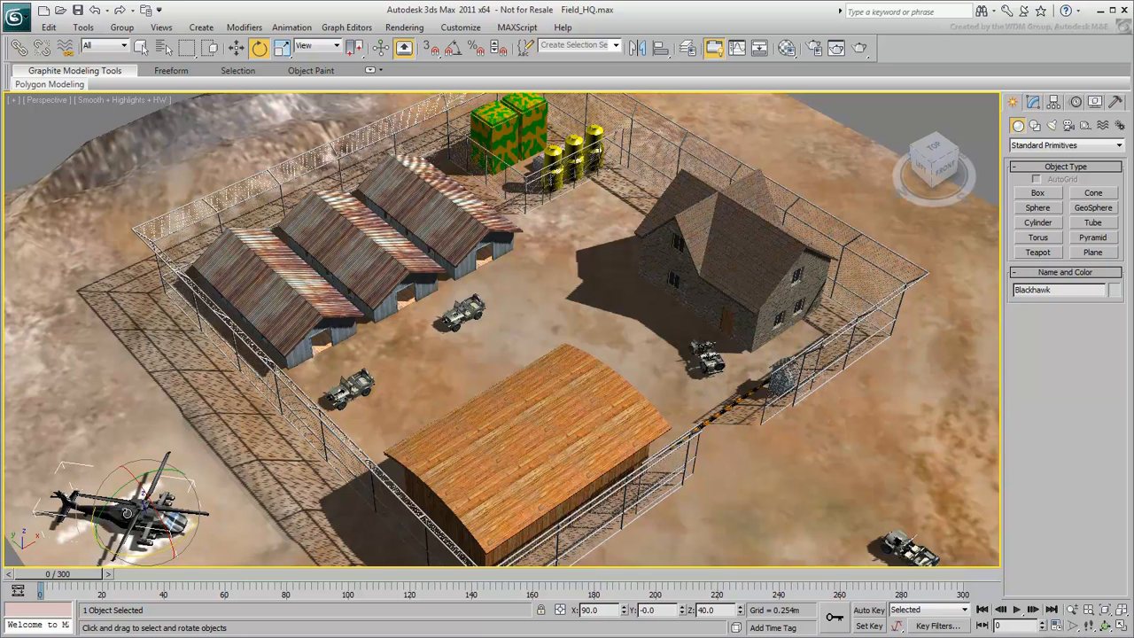
Select the Blackhawk helicopter's rotor as the object to animate.
click(234, 48)
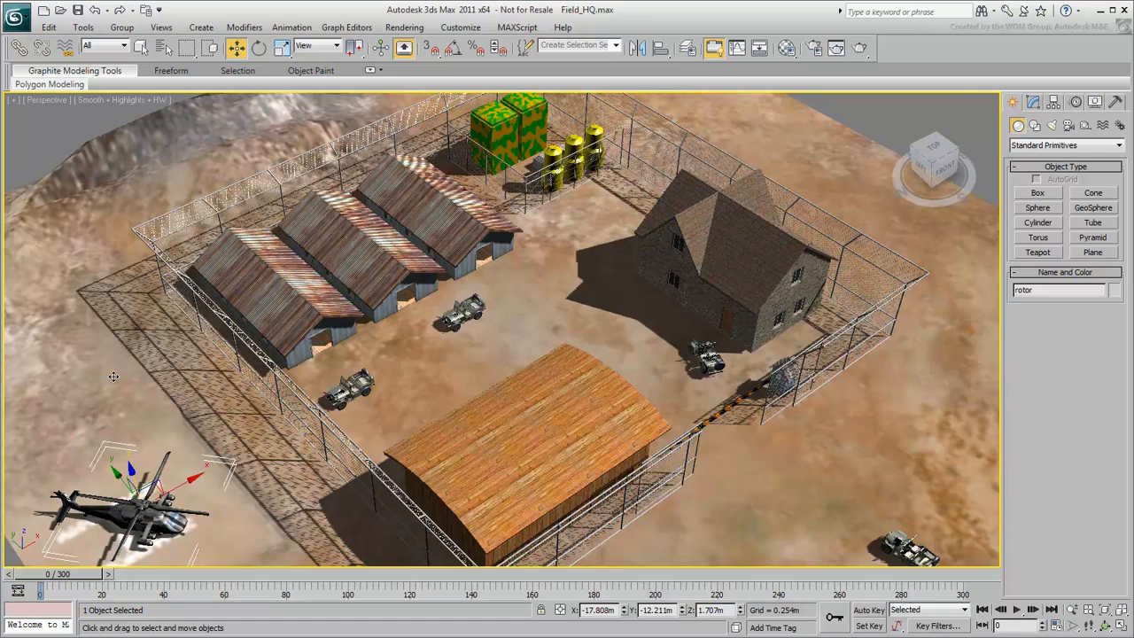
Key the rotor spinning at frame 20 with Auto Key and bring up its rotation curve.
click(259, 48)
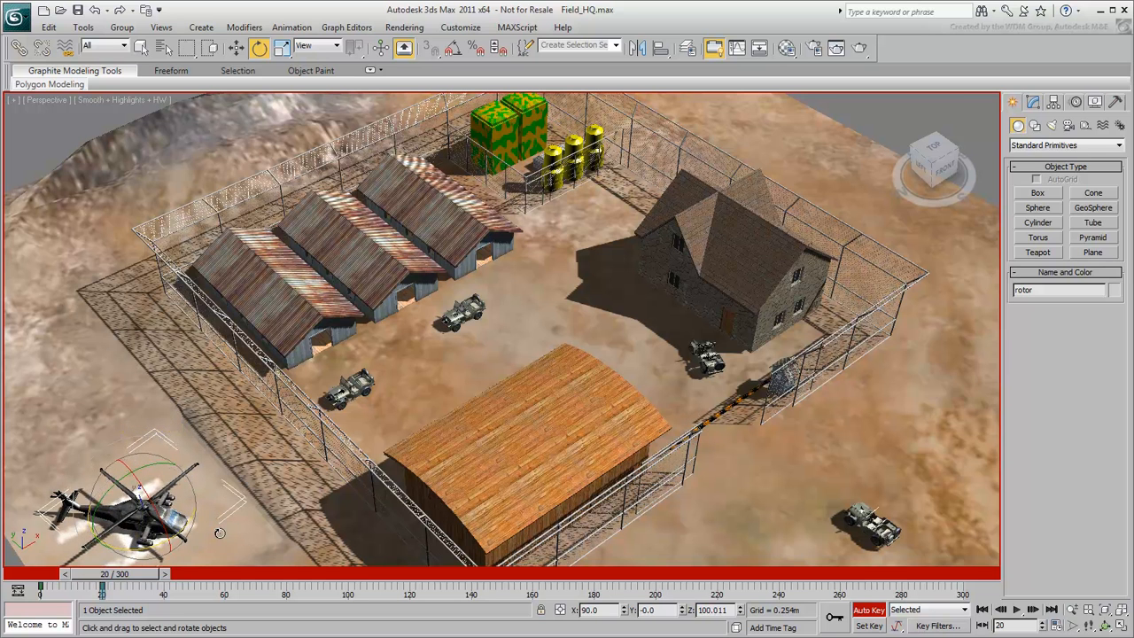
drag(103, 585, 99, 585)
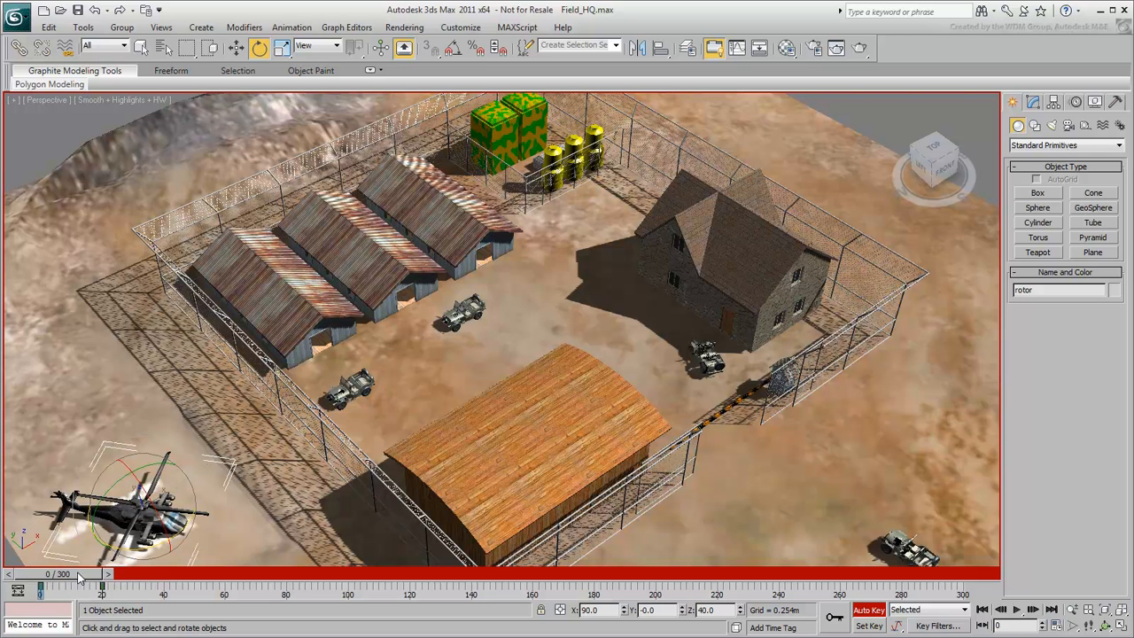
click(736, 48)
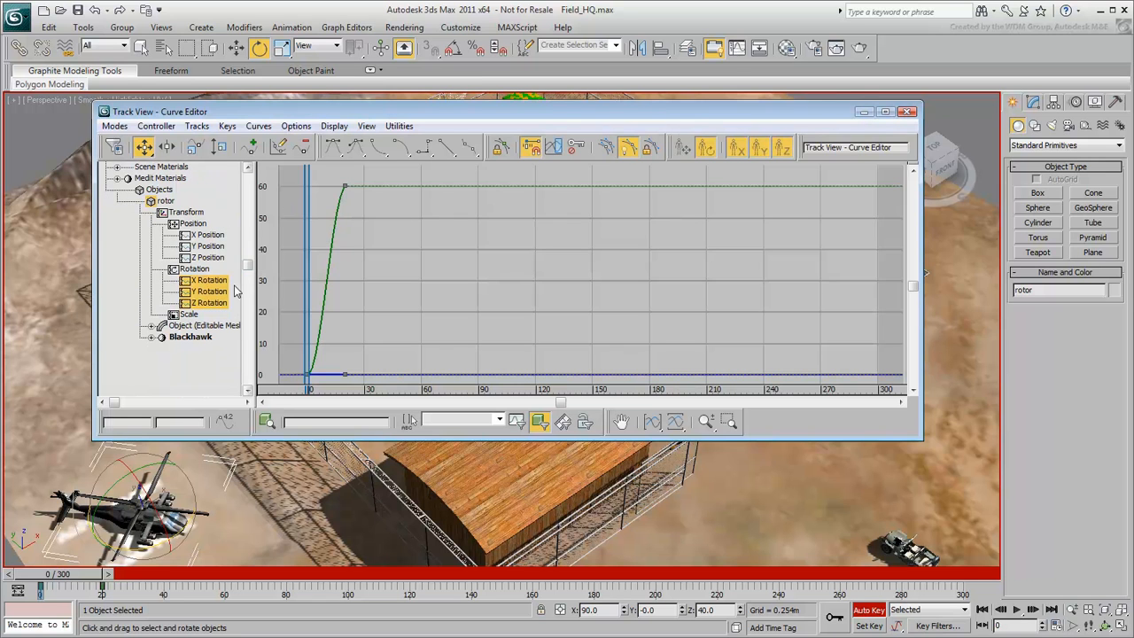
Set the rotor's rotation curve to repeat forever past its keys (out-of-range types).
click(209, 291)
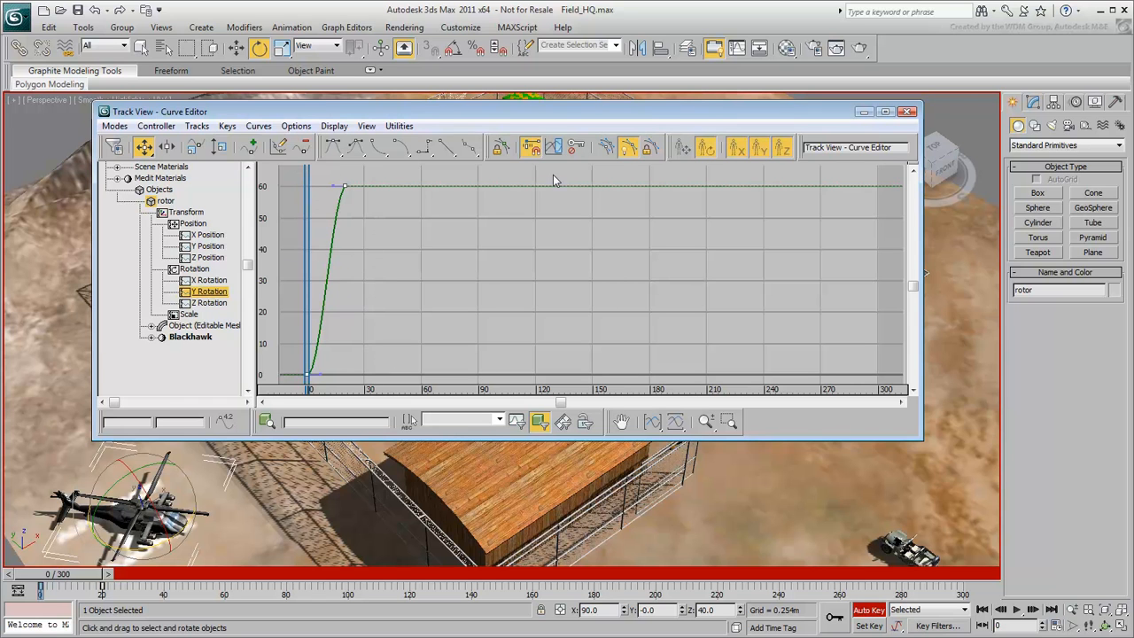
click(555, 147)
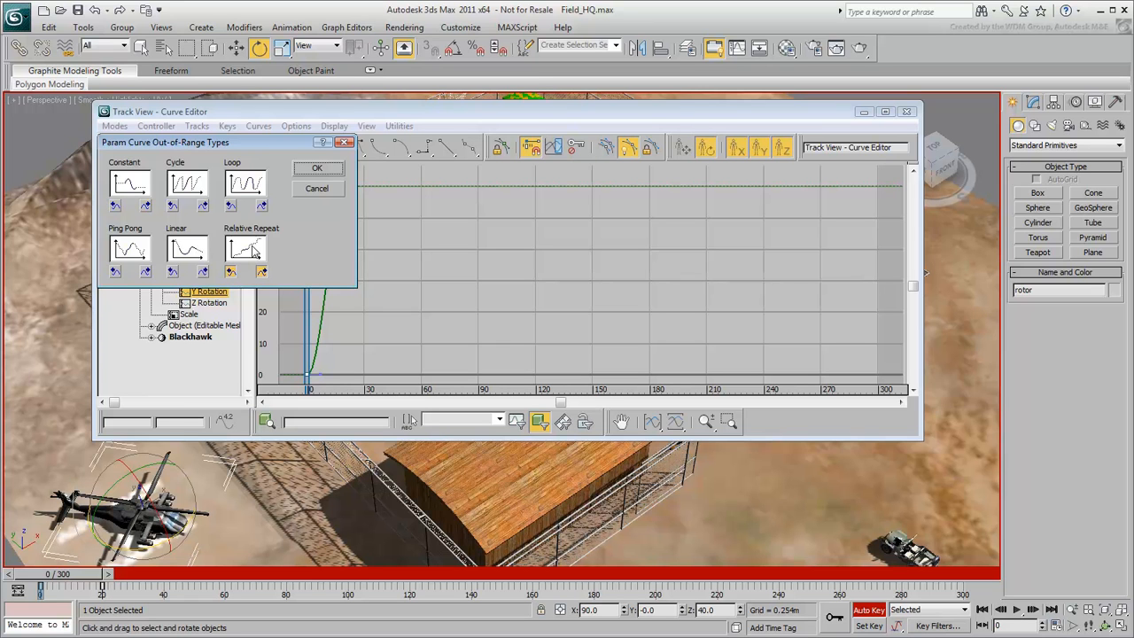
click(317, 168)
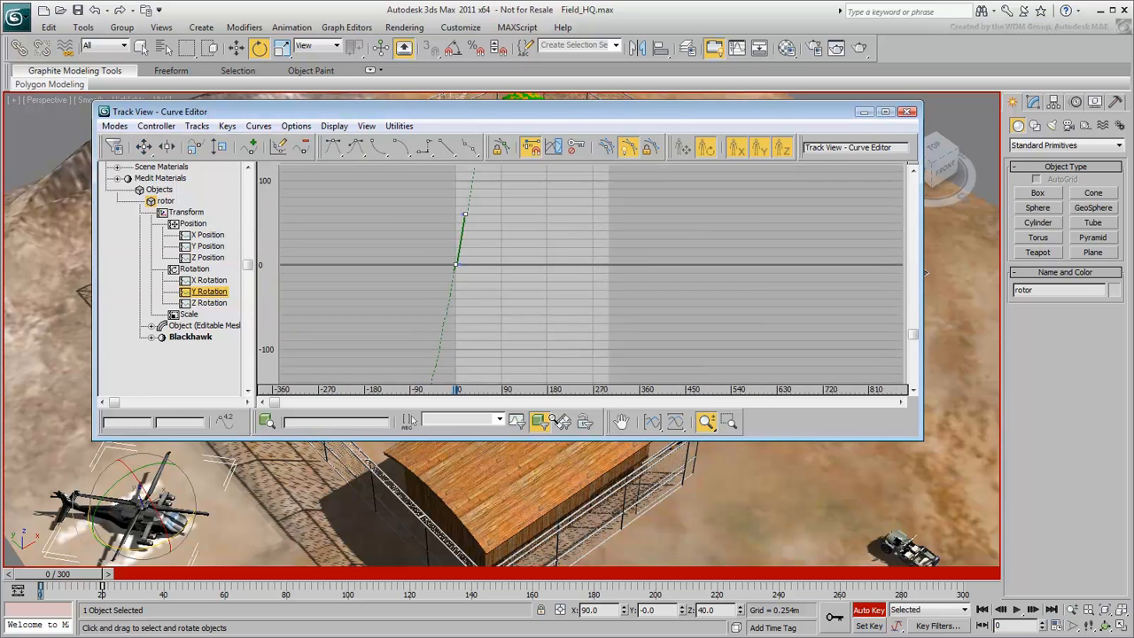
click(730, 422)
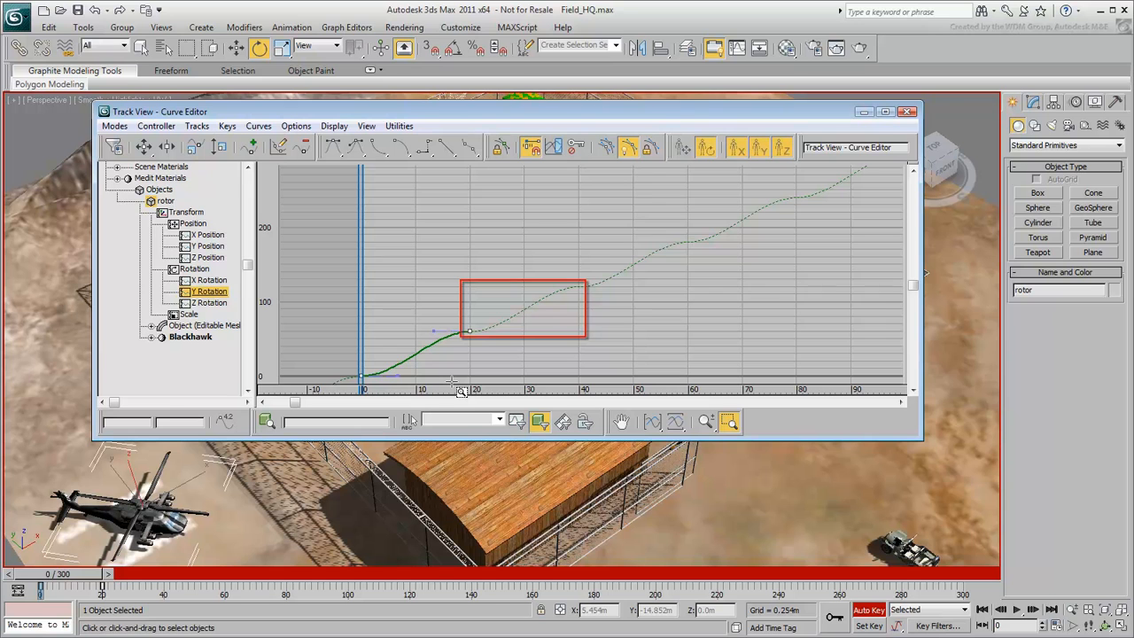
drag(523, 310, 638, 262)
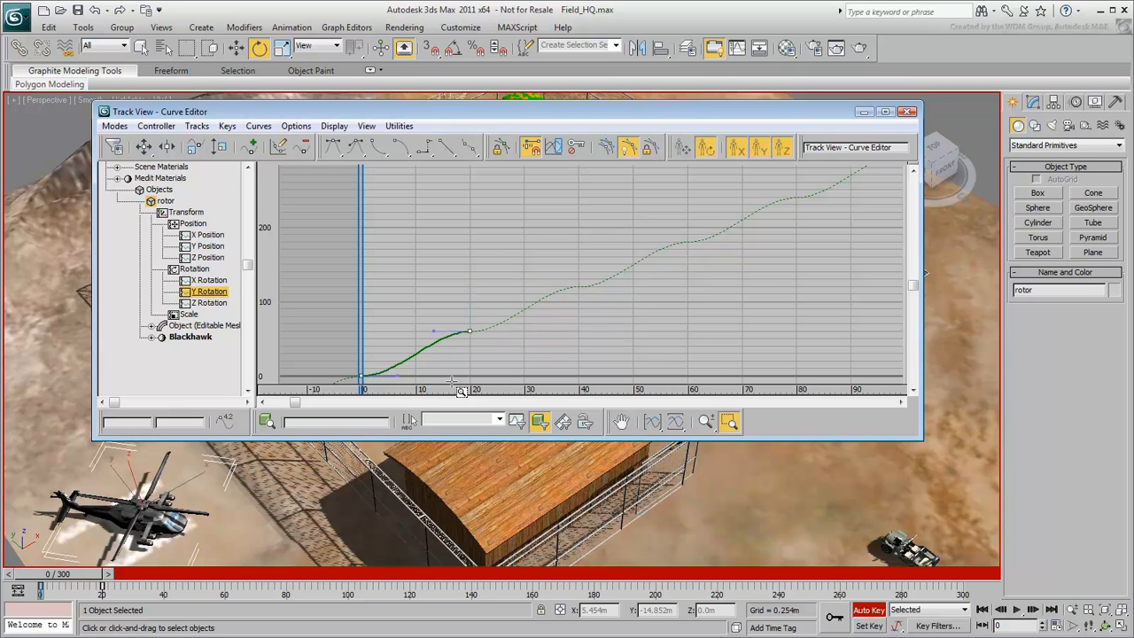
Make the rotor's rotation keys Linear for constant speed and close the Curve Editor.
click(1017, 609)
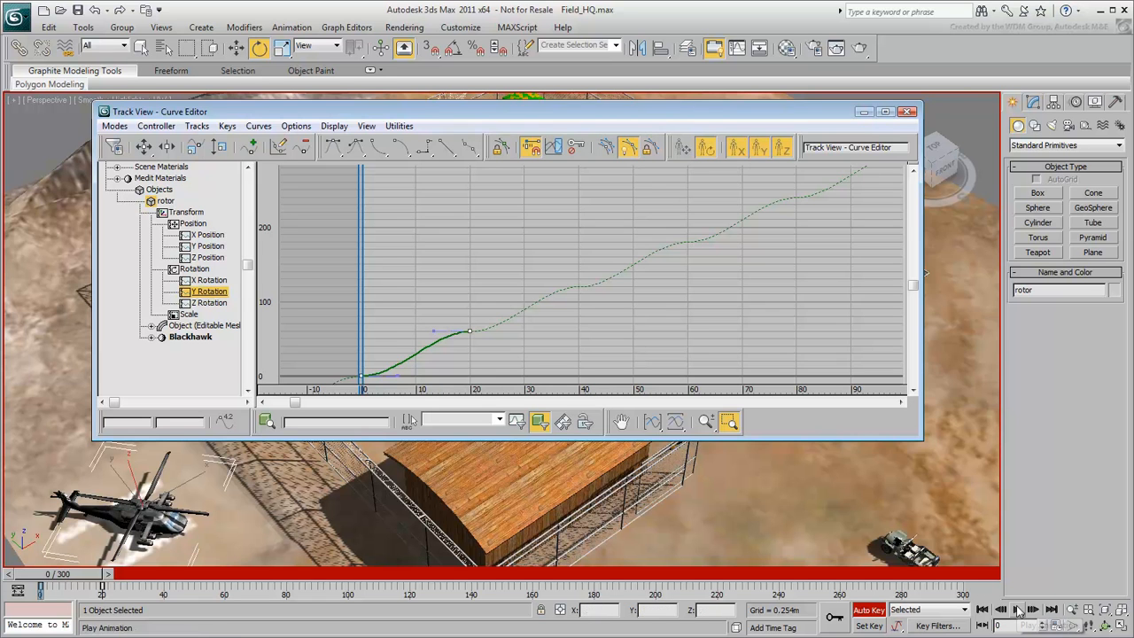
click(1017, 610)
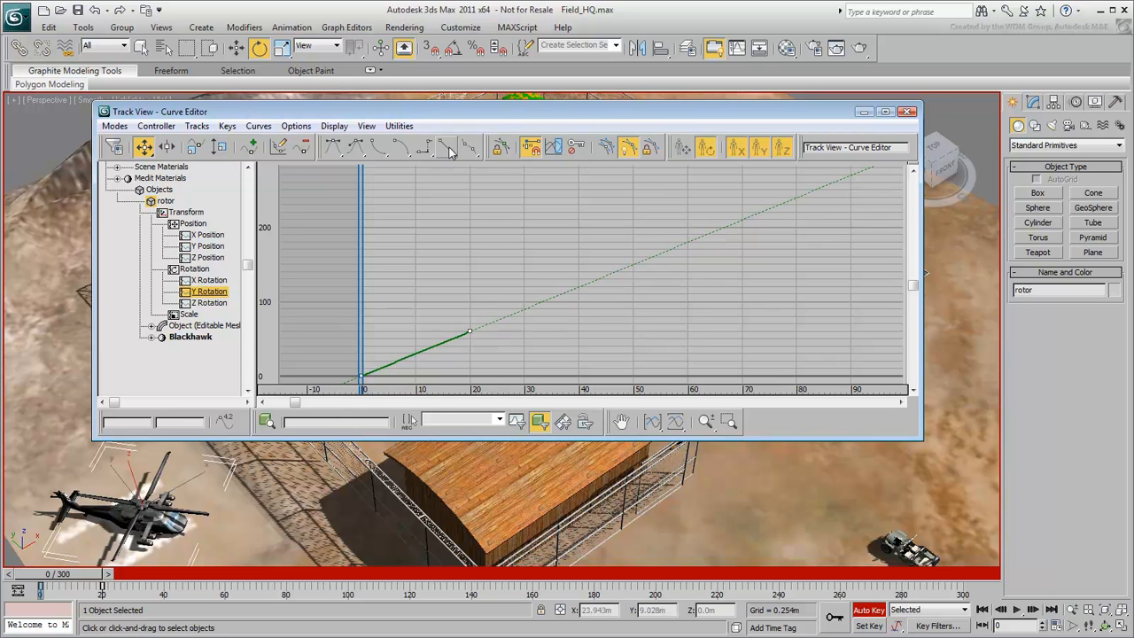
click(906, 110)
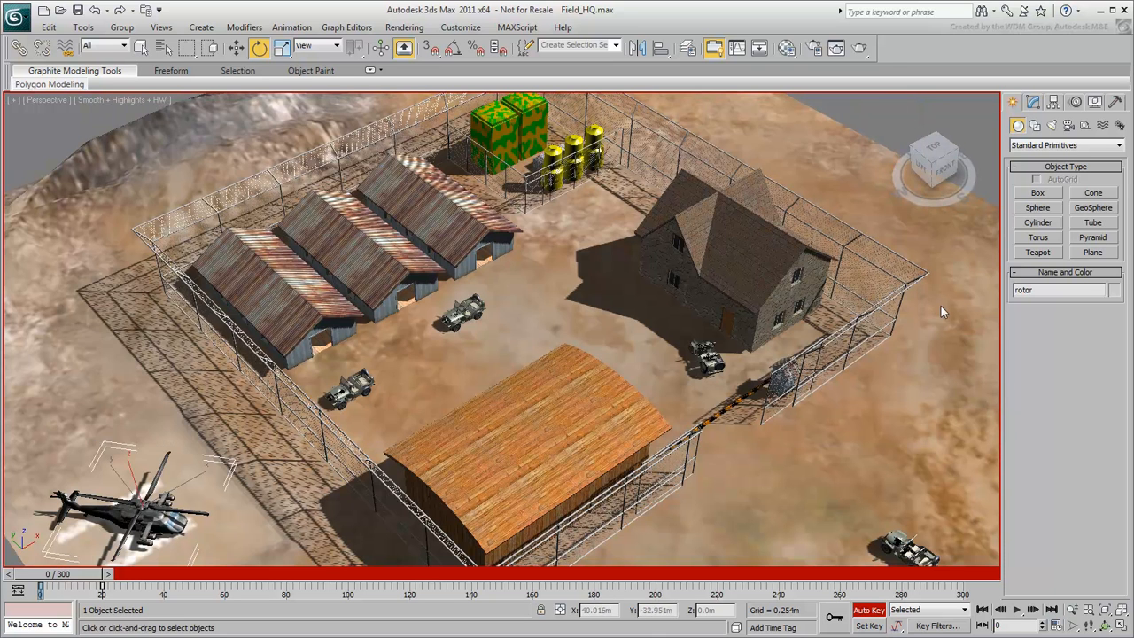
click(1017, 610)
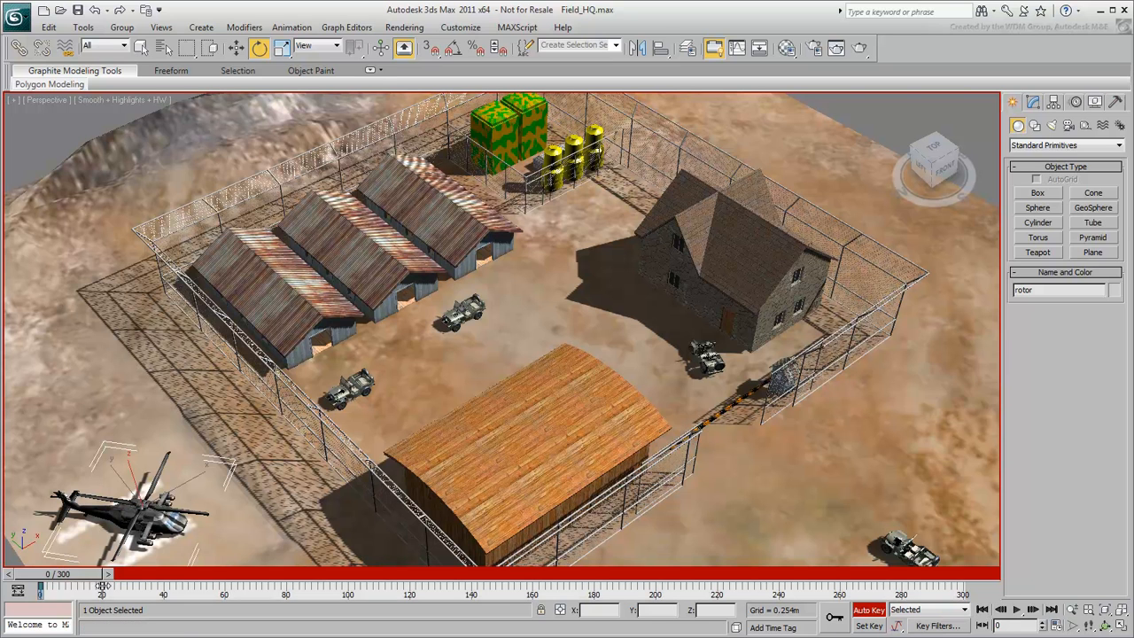
drag(99, 588, 56, 588)
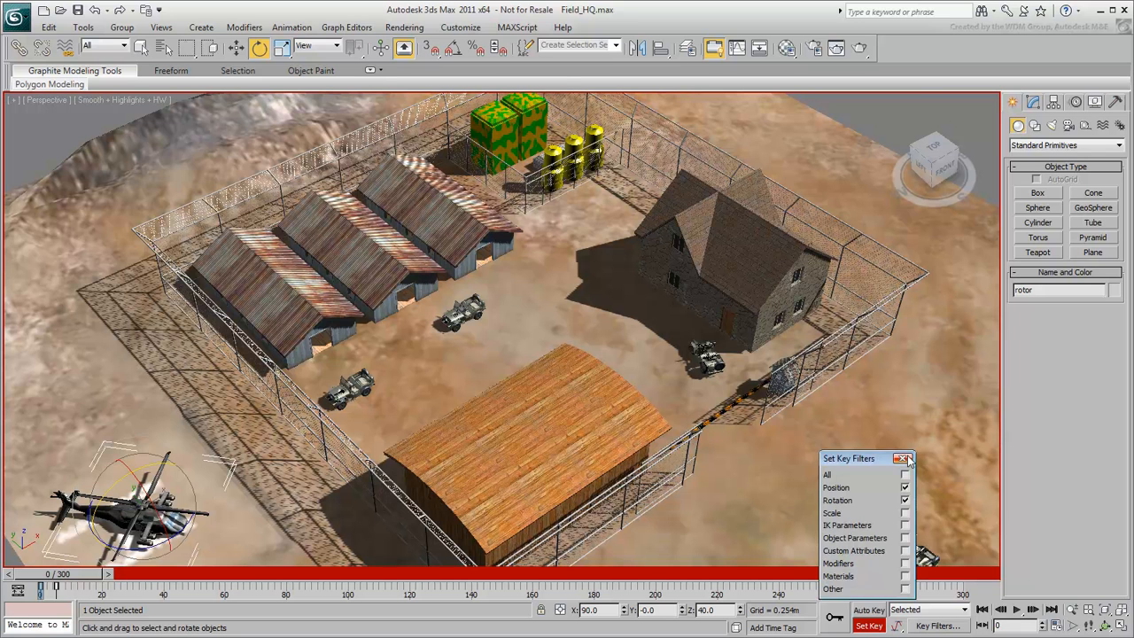
Confirm key filters, select the Blackhawk and lift it off the helipad with a key at frame 60.
click(908, 457)
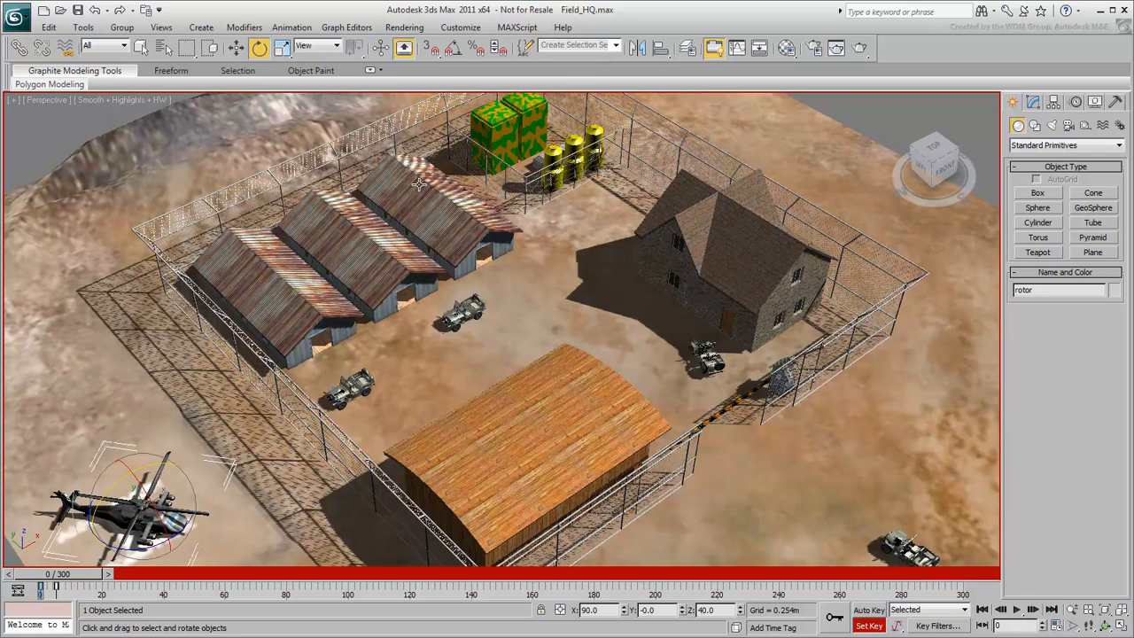
click(335, 46)
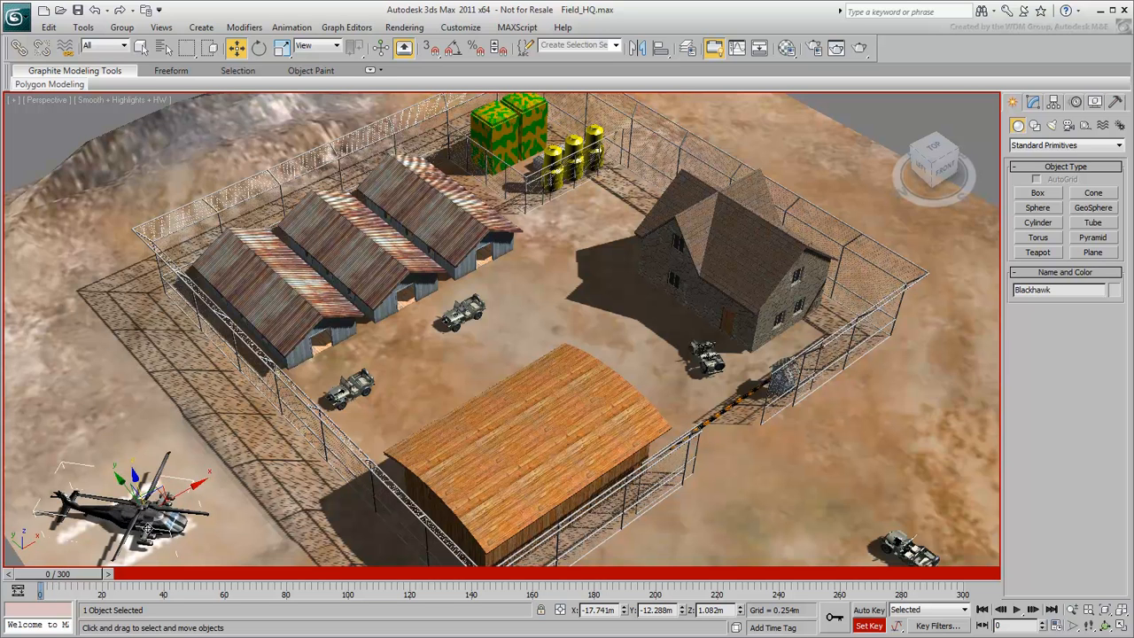
drag(39, 575, 106, 574)
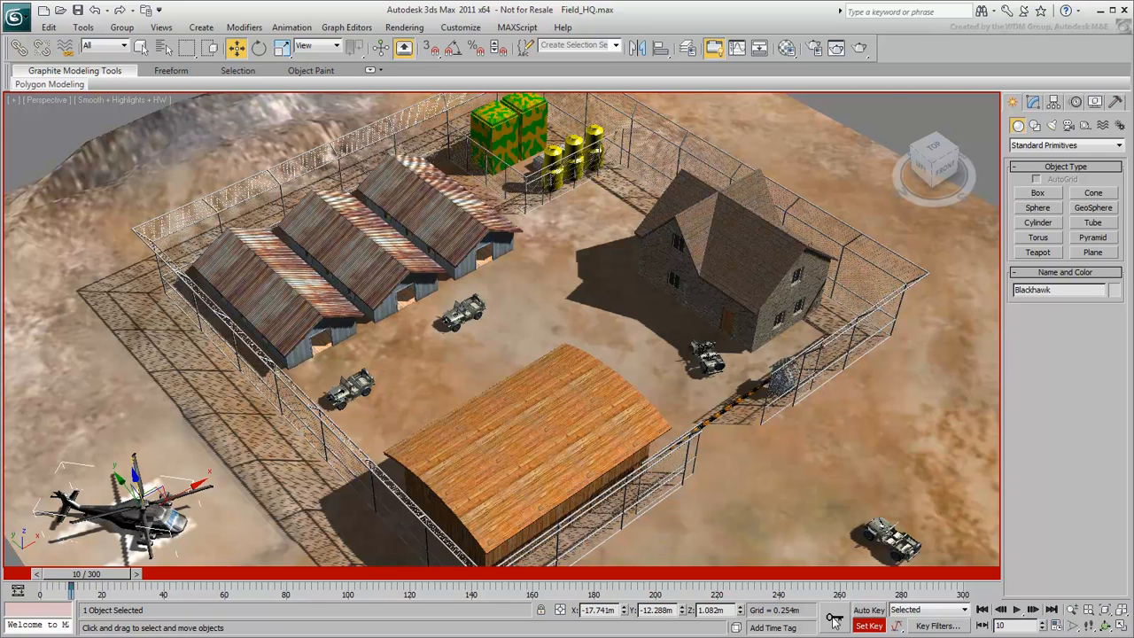
mouse_move(429, 576)
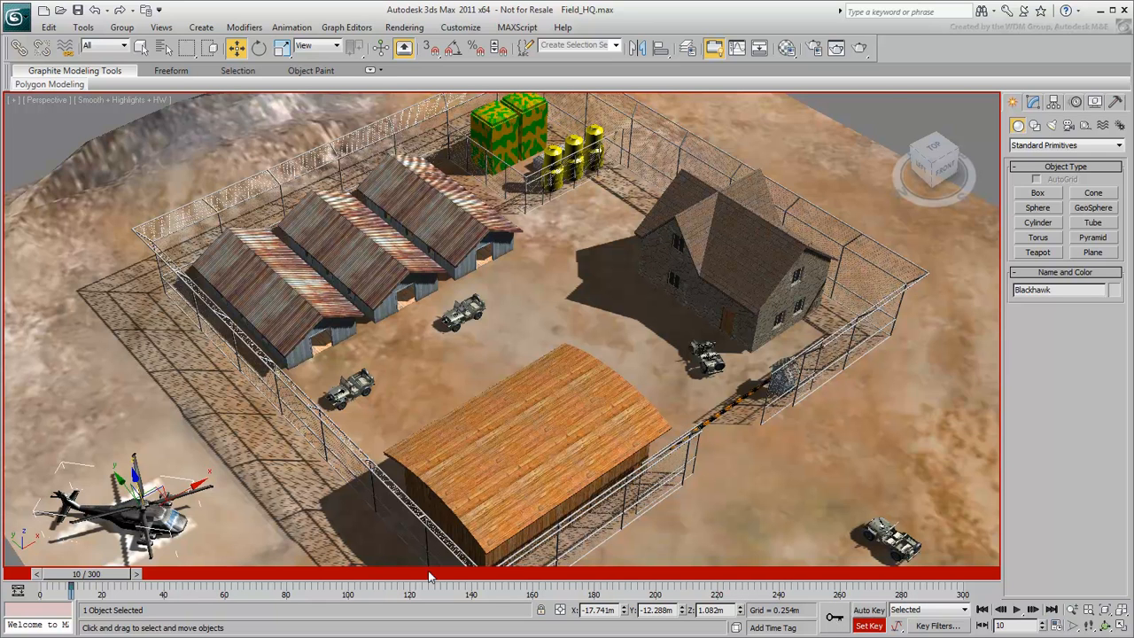
drag(74, 574, 227, 575)
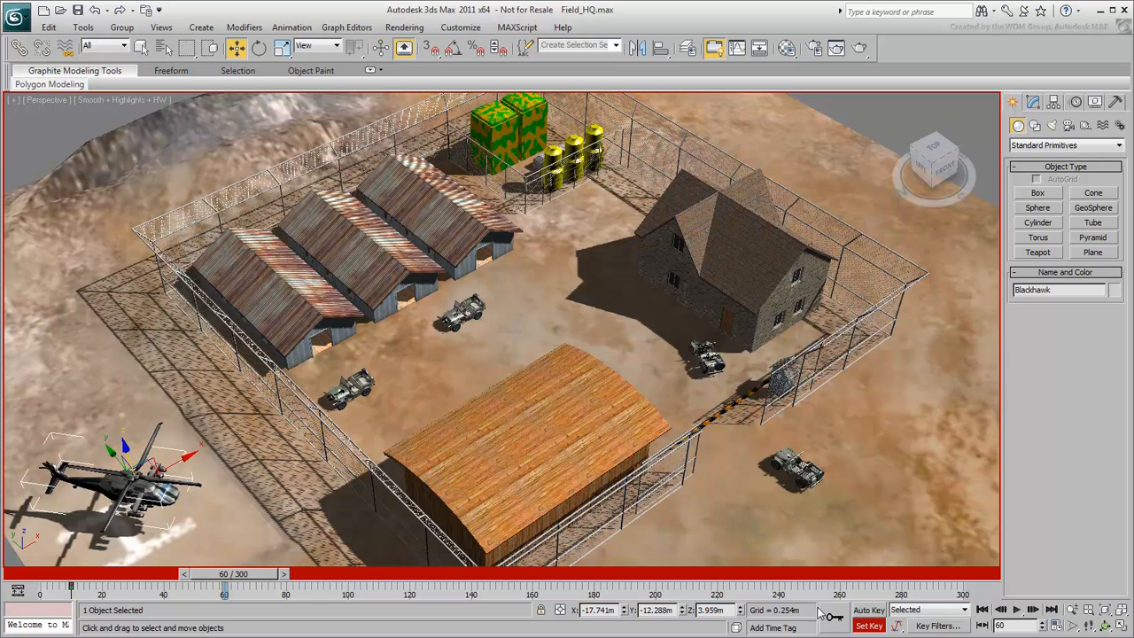
drag(223, 585, 345, 585)
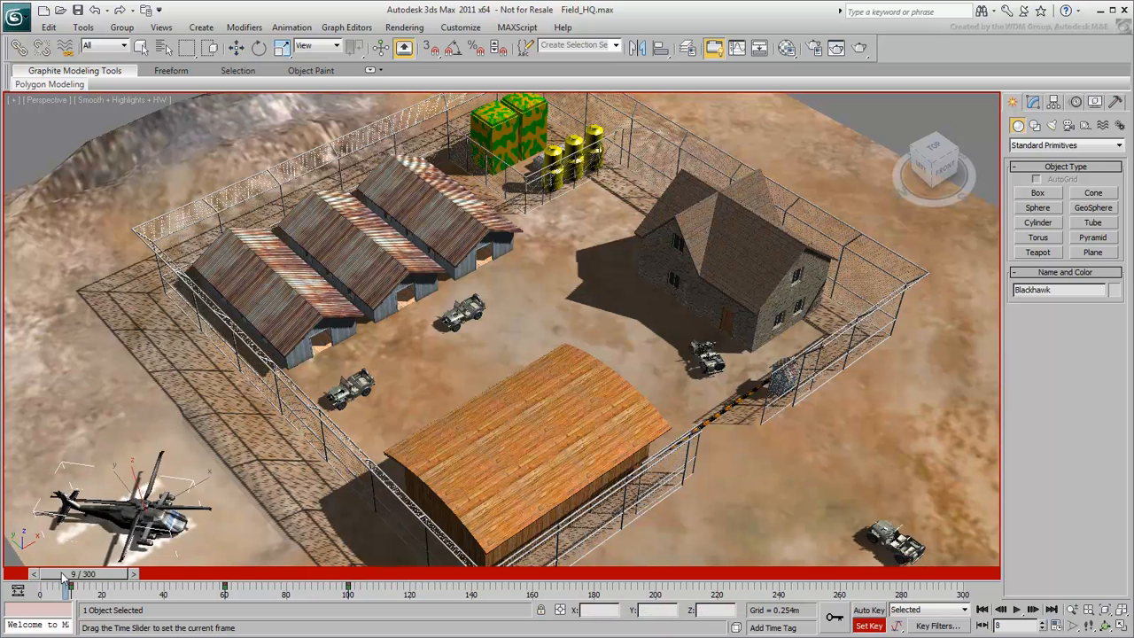
Raise the helicopter higher at frame 100, key it, and play back the lift-off.
drag(71, 575, 345, 574)
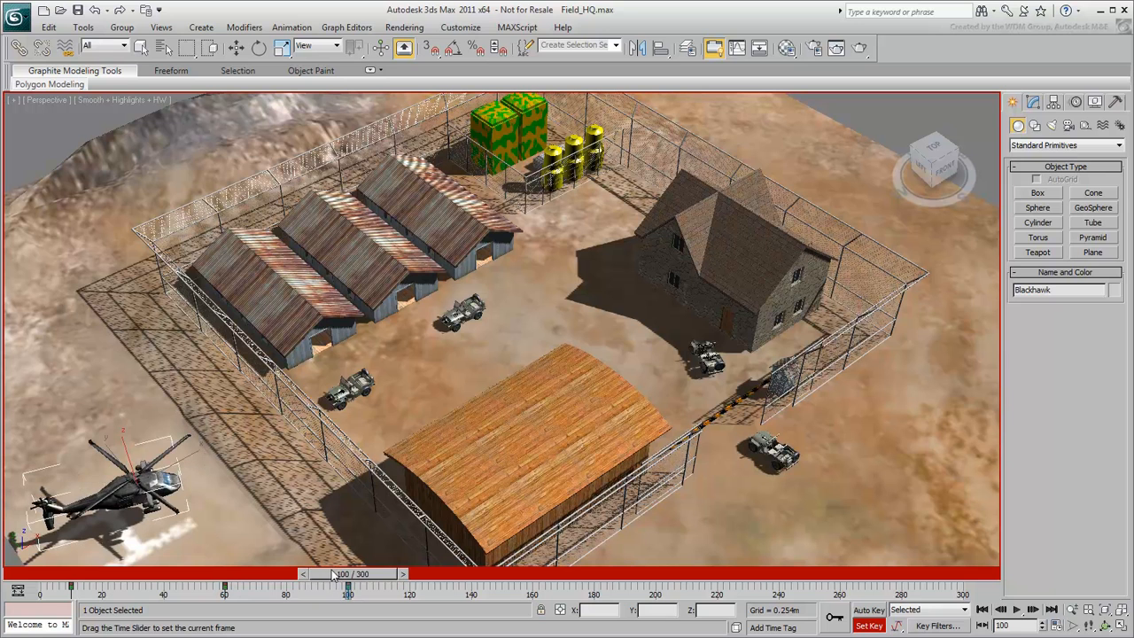
drag(348, 574, 531, 574)
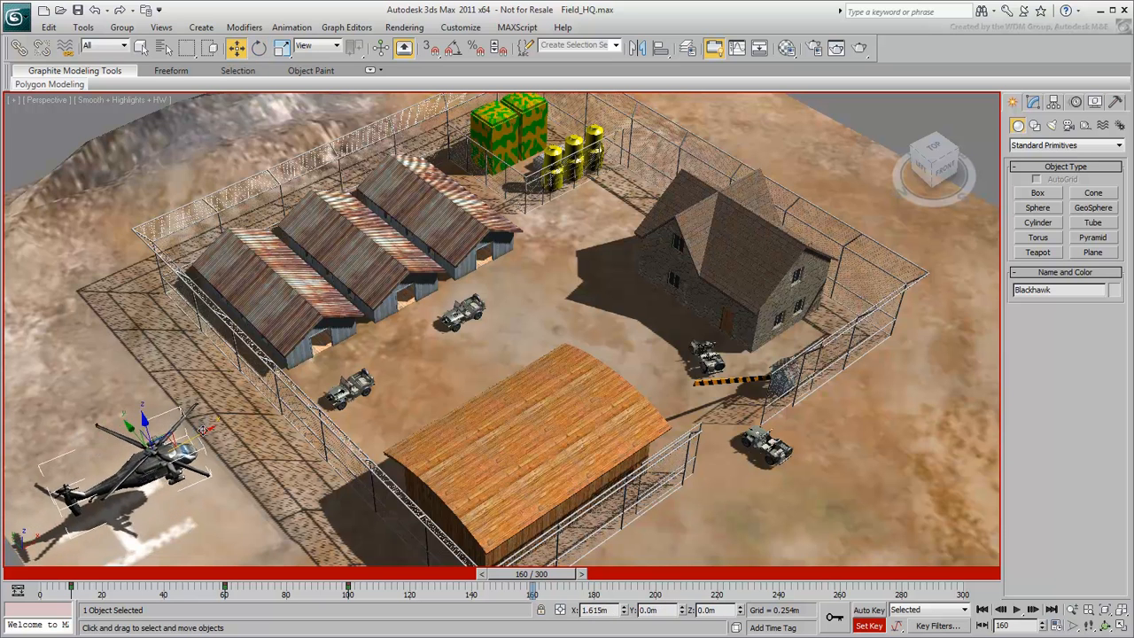
click(259, 48)
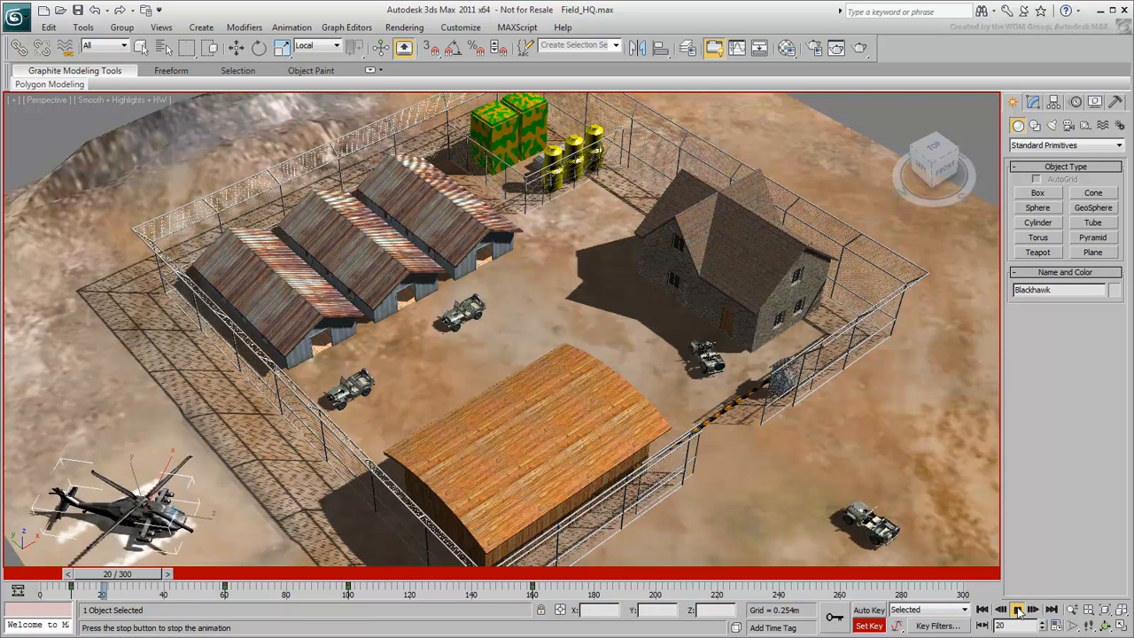
Stop playback and move the Blackhawk away over the warehouses at frame 300, keying it there.
click(1017, 609)
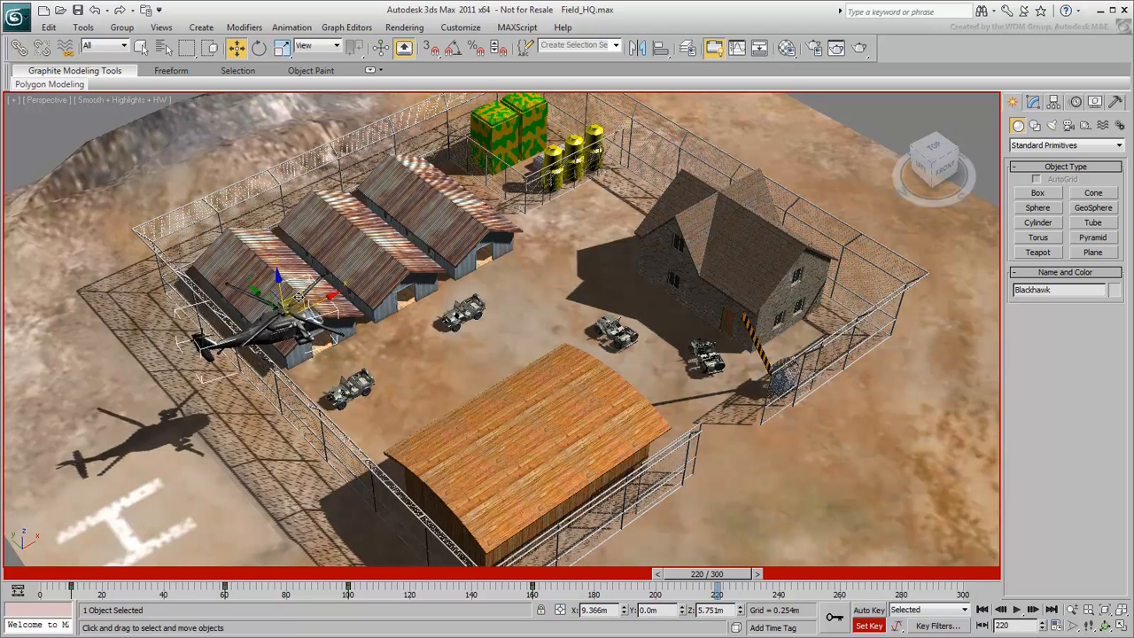
click(259, 48)
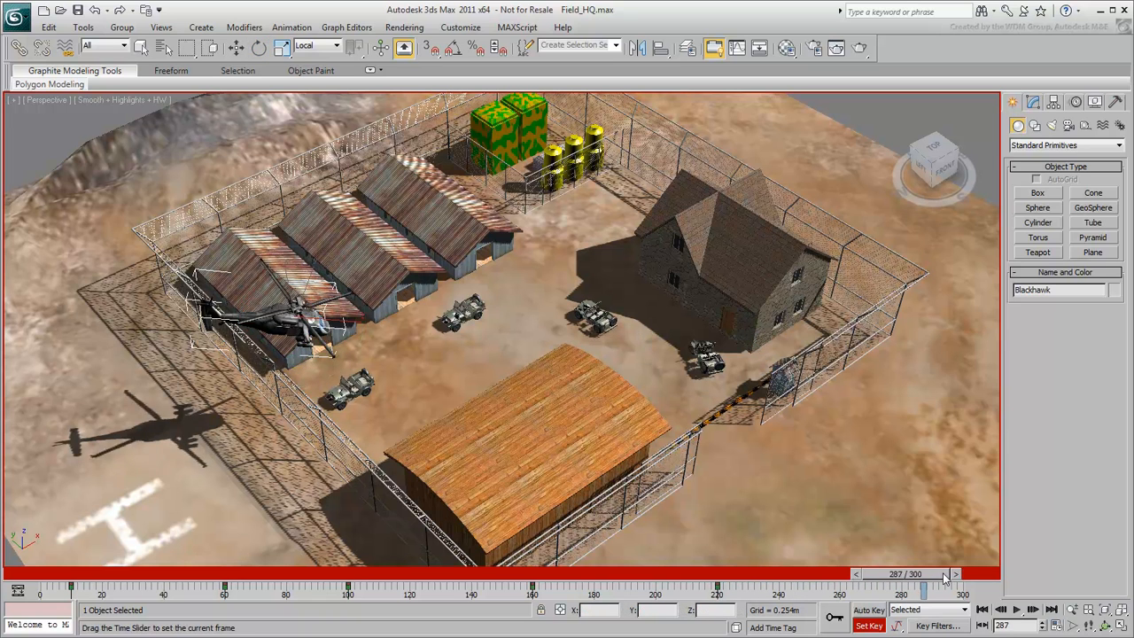
drag(943, 574, 983, 575)
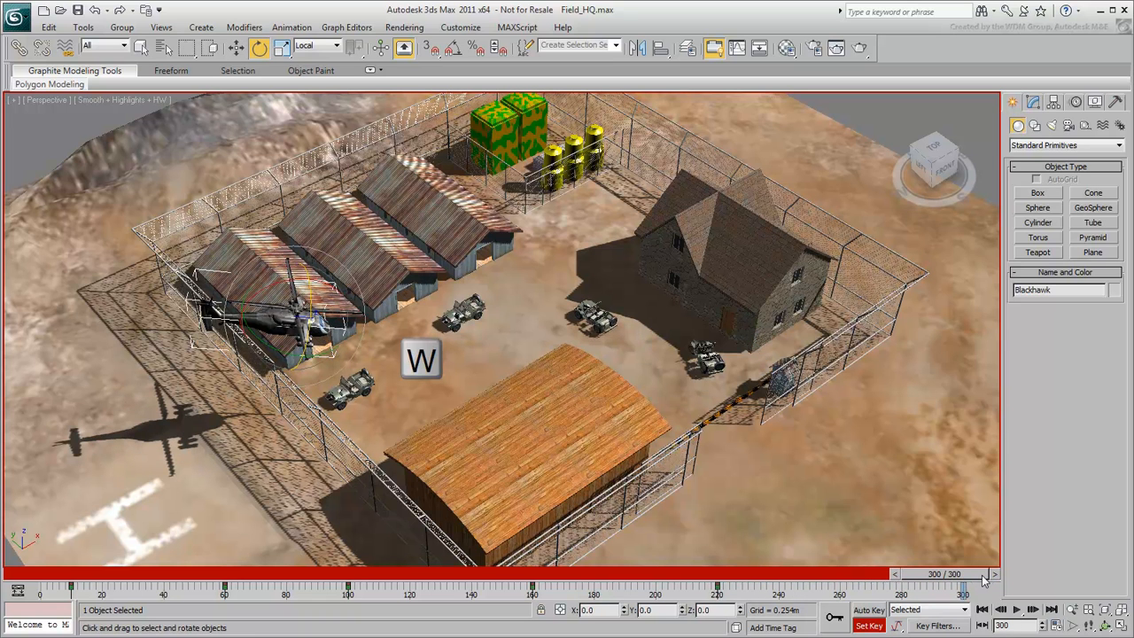
click(234, 48)
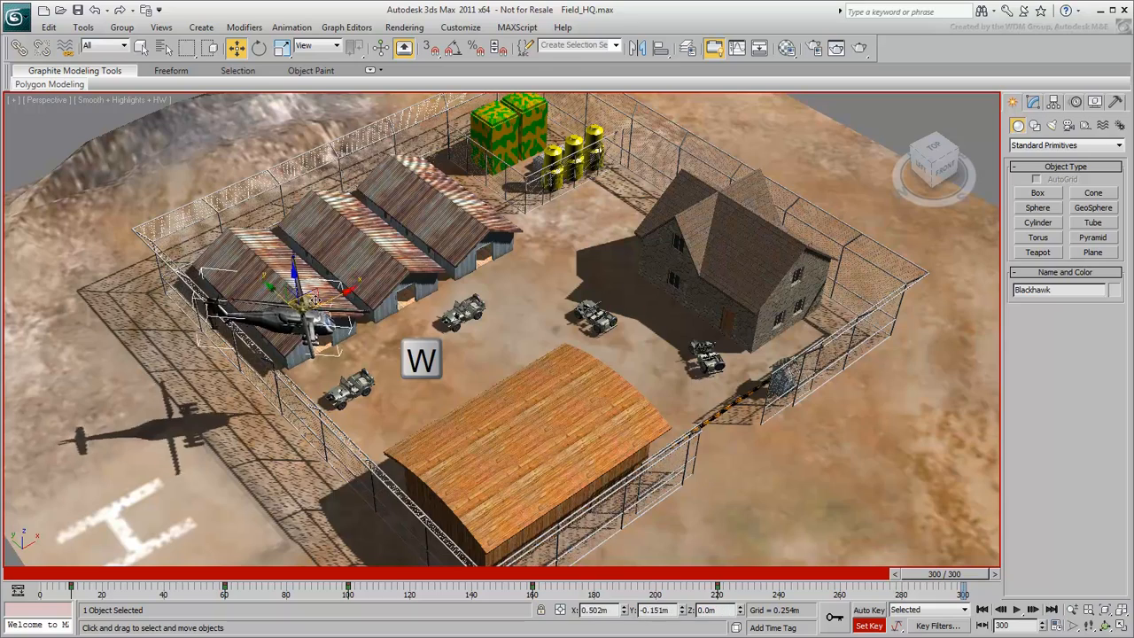
drag(311, 302, 904, 257)
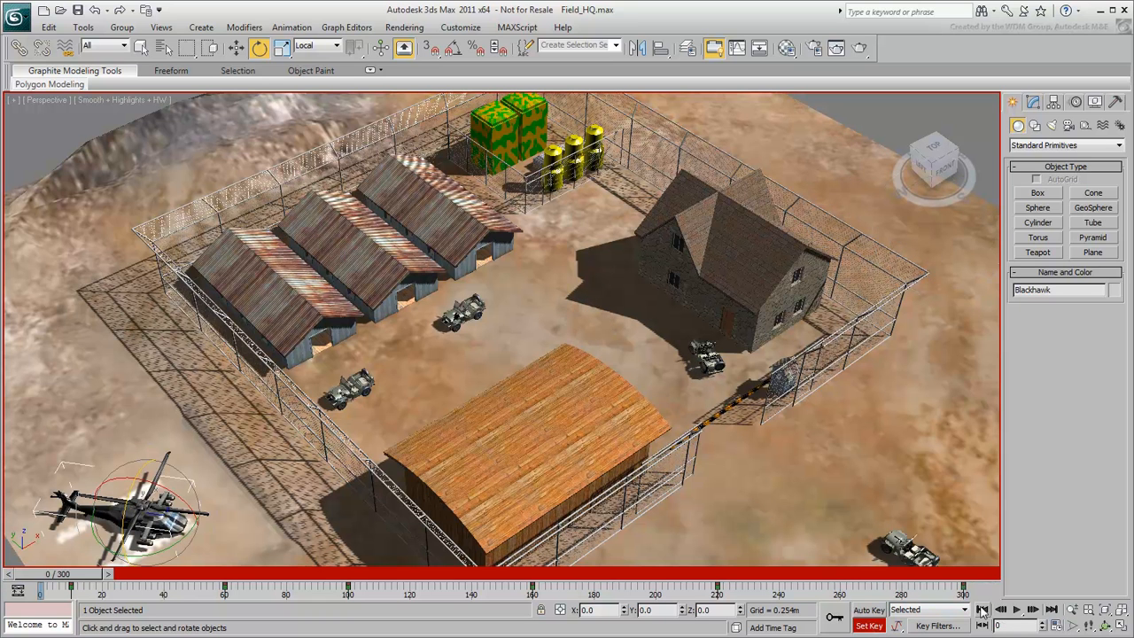
Play back the full flight, then bring up the Blackhawk's position curves in the Curve Editor.
click(1018, 610)
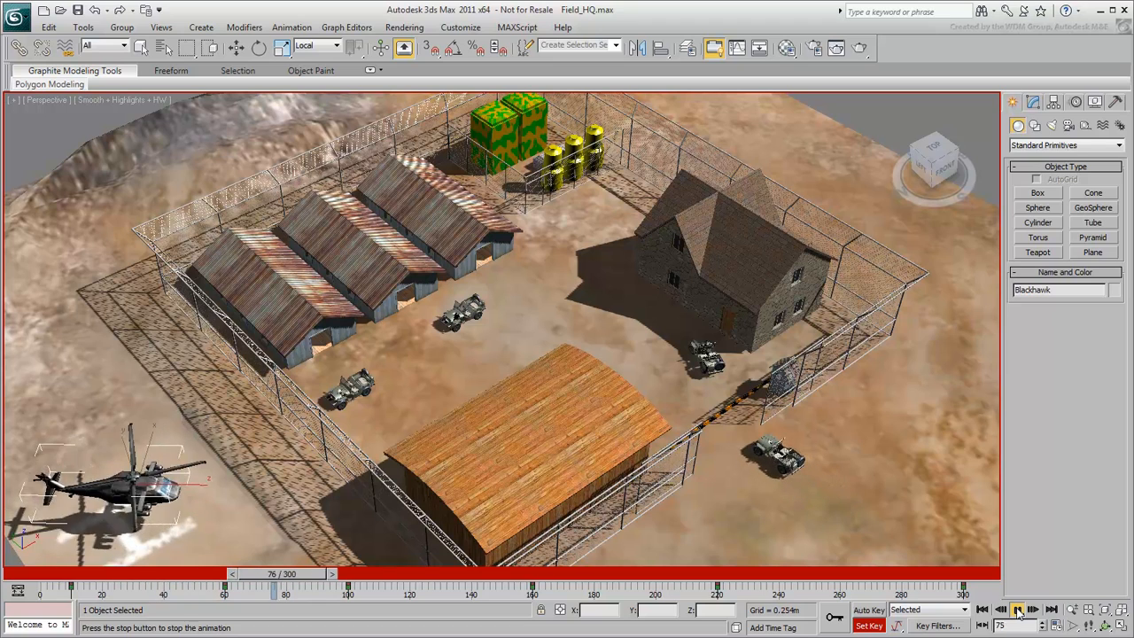
click(1017, 610)
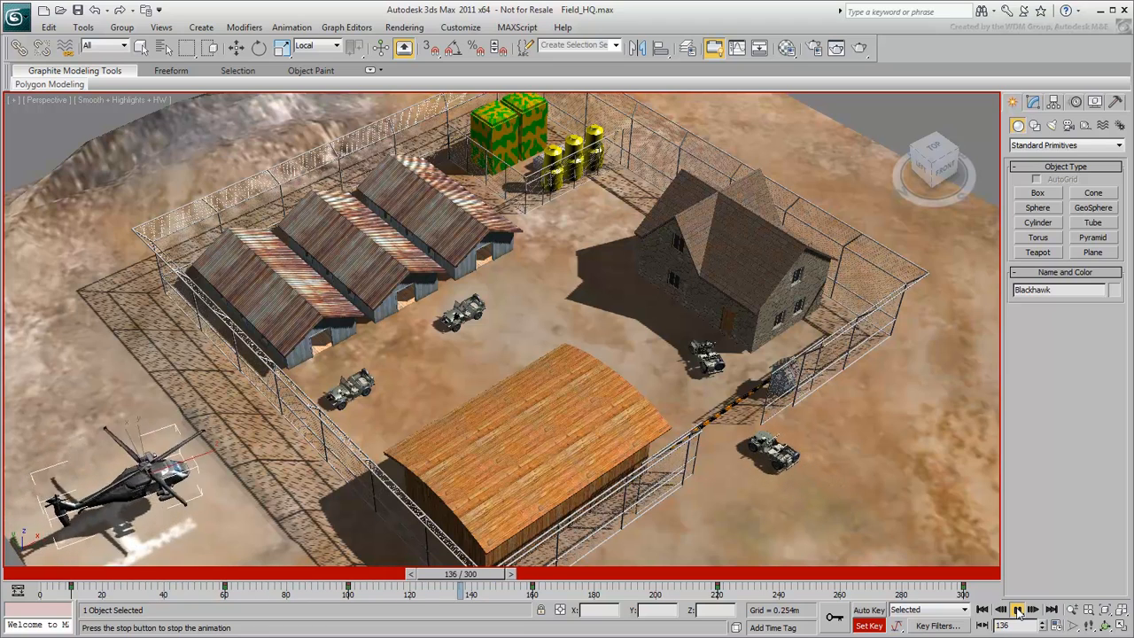
click(1017, 610)
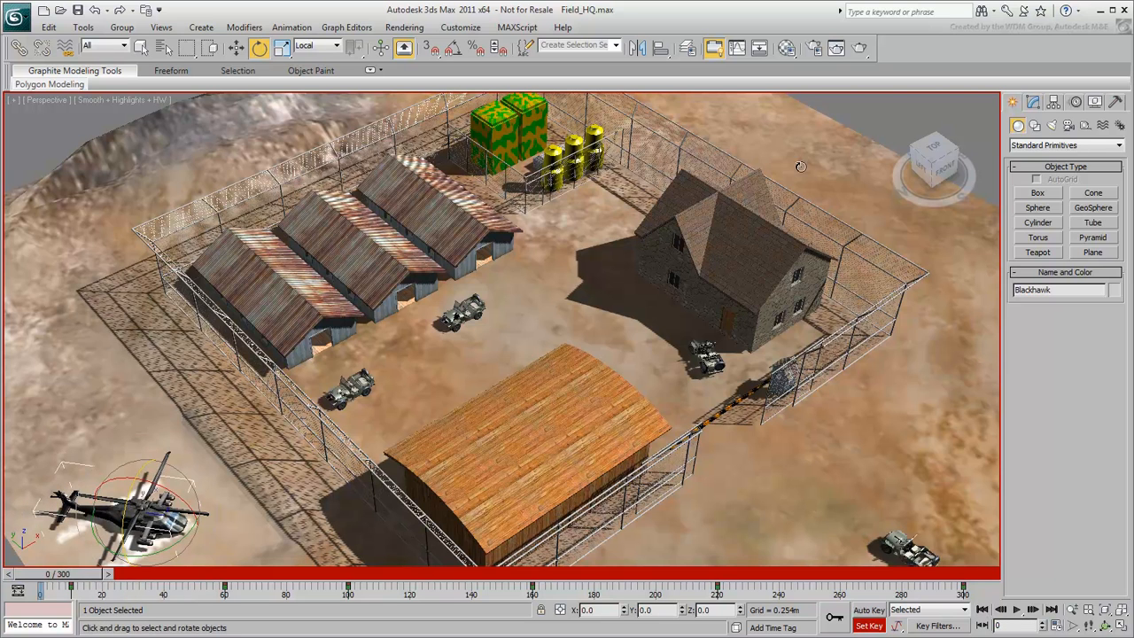
click(741, 50)
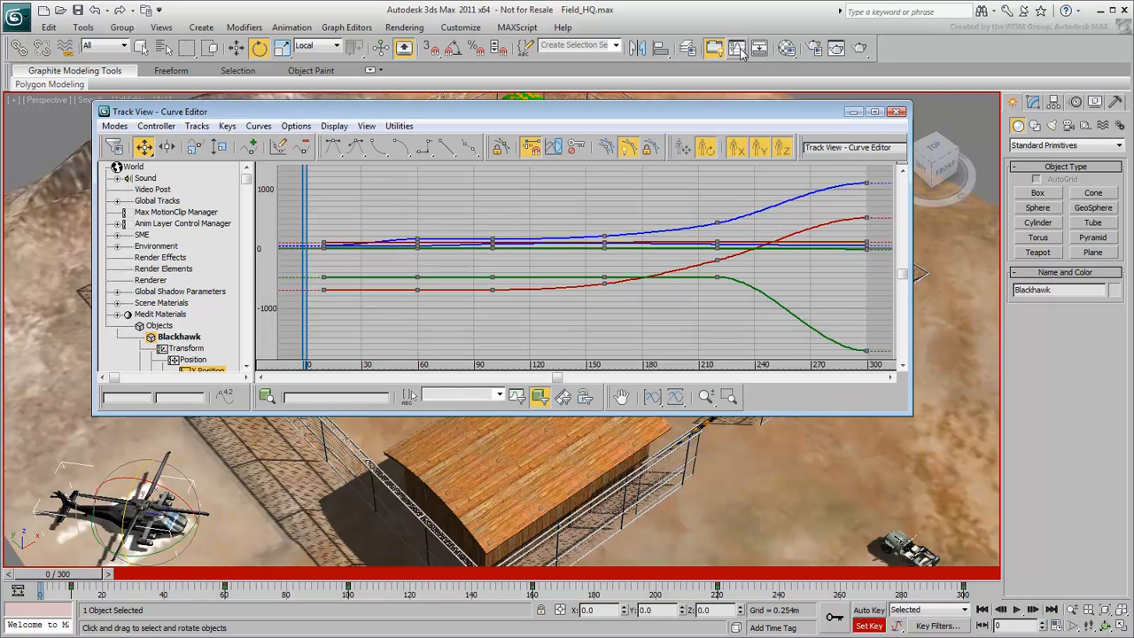